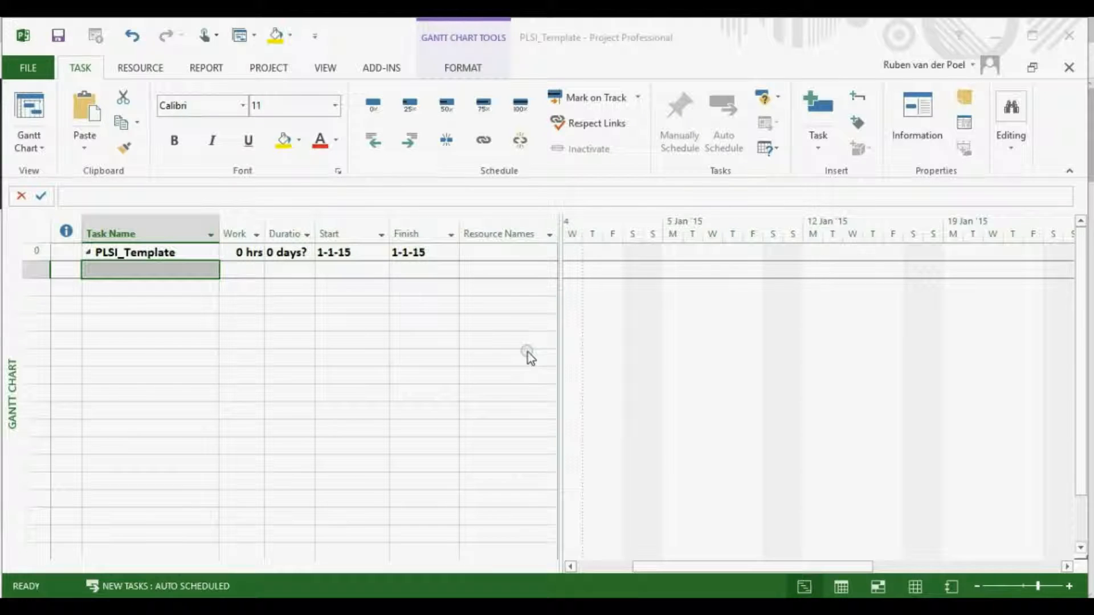
{"action": "mouse_move", "coordinate": [492, 395]}
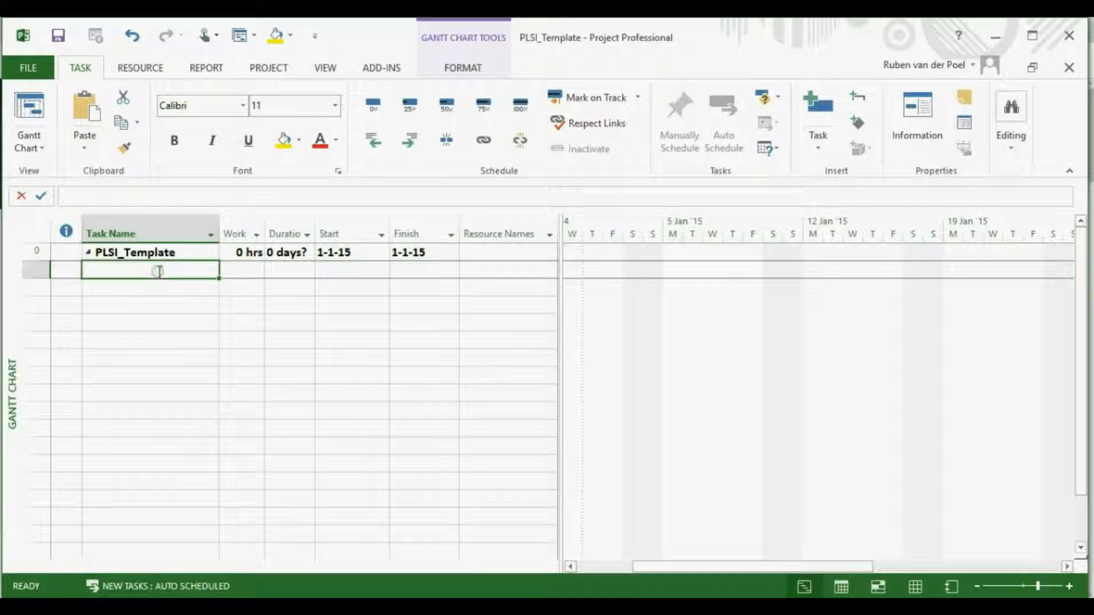
Enter Task 1 and task 1 as the first two task names, then fill task 1 down through row 11.
{"action": "type", "text": "Tas"}
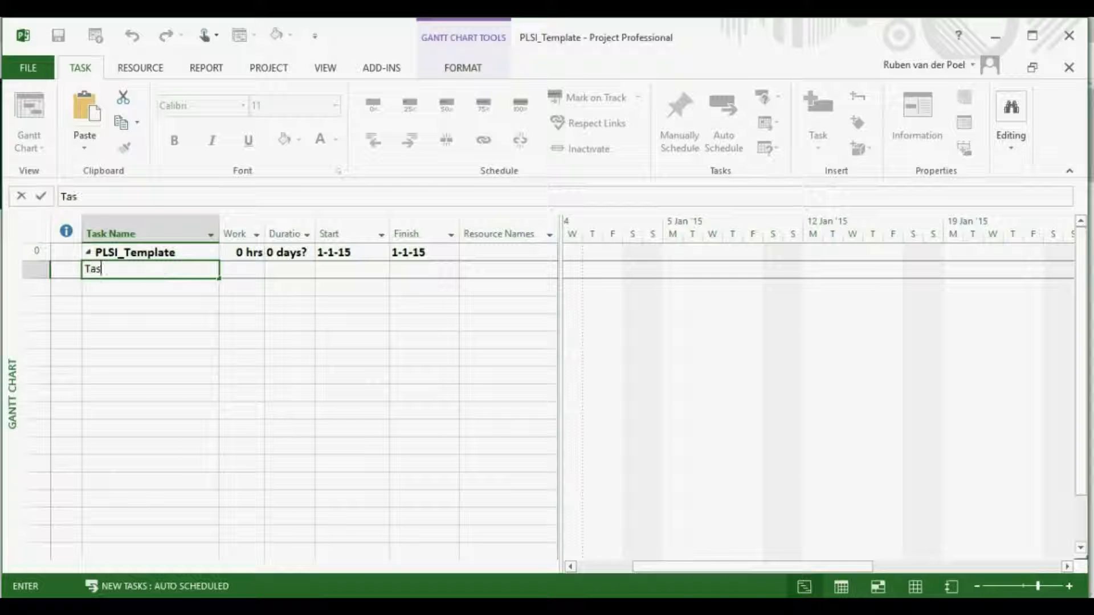
{"action": "key", "text": "Enter"}
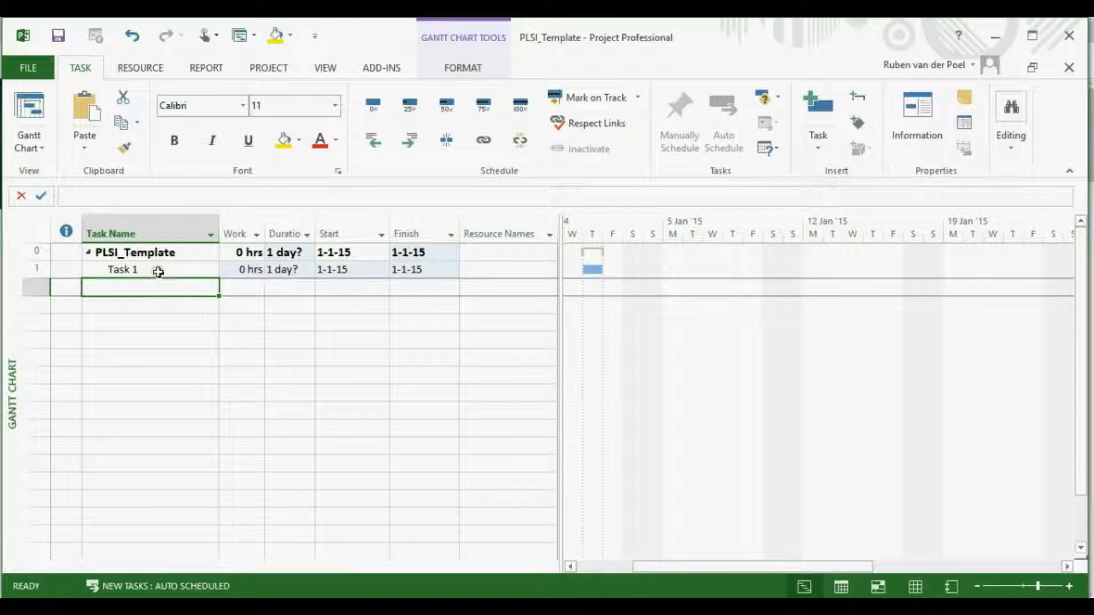
{"action": "type", "text": "task 1"}
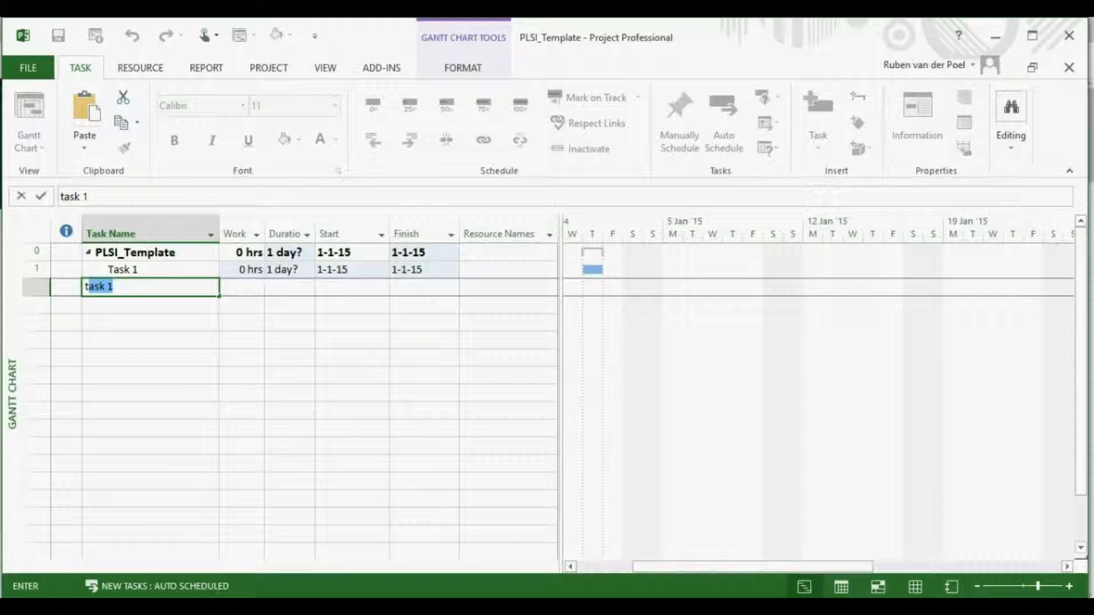
{"action": "key", "text": "Enter"}
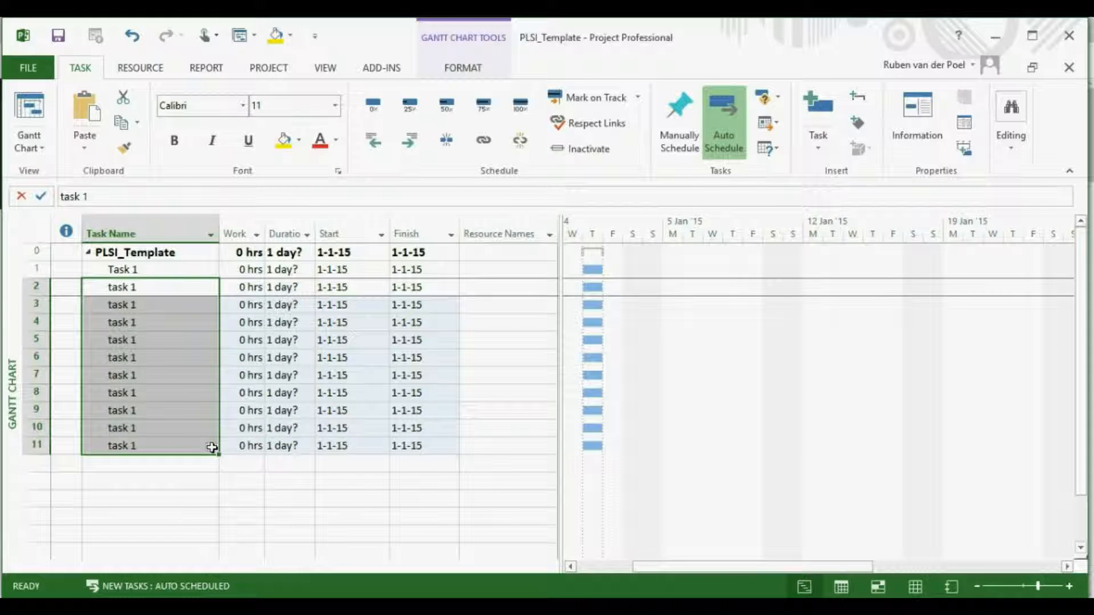
{"action": "mouse_move", "coordinate": [348, 242]}
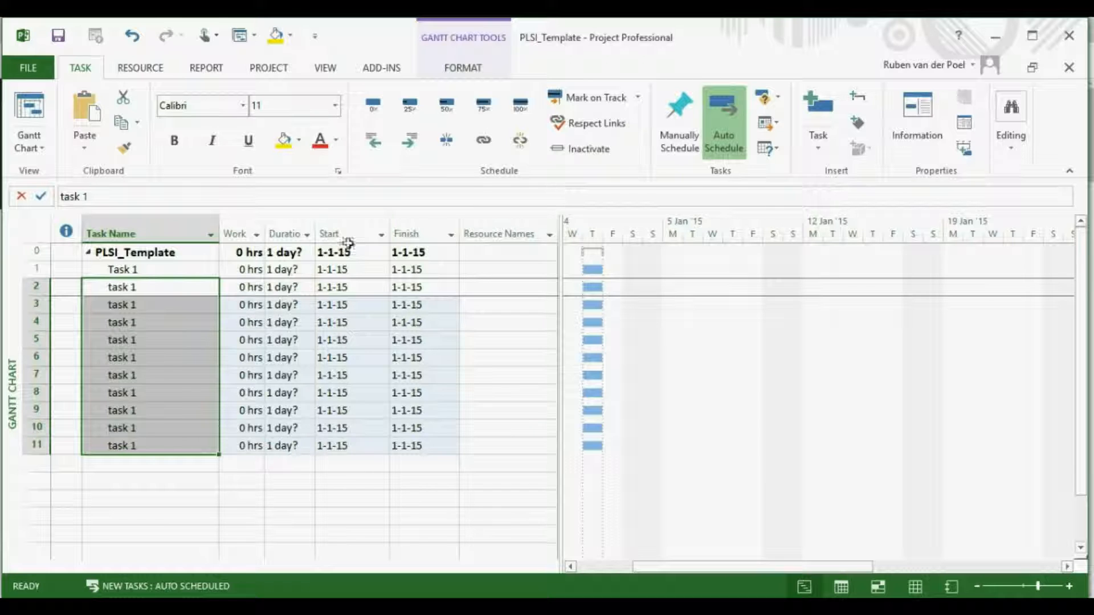
Insert a Cost column before Start and a new blank task at row 6.
{"action": "right_click", "coordinate": [329, 234]}
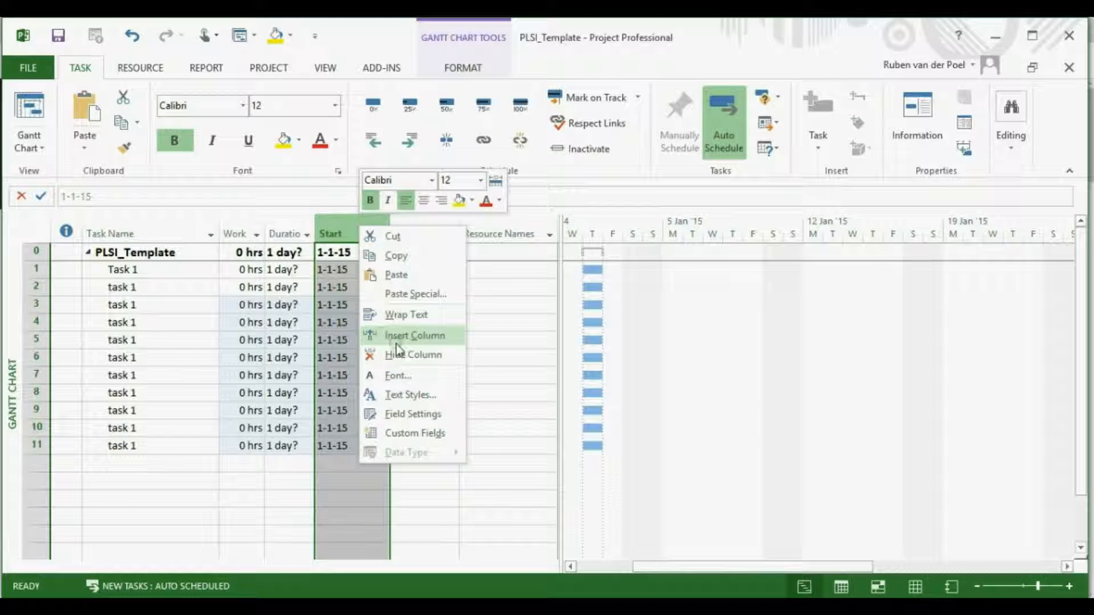
{"action": "left_click", "coordinate": [416, 335]}
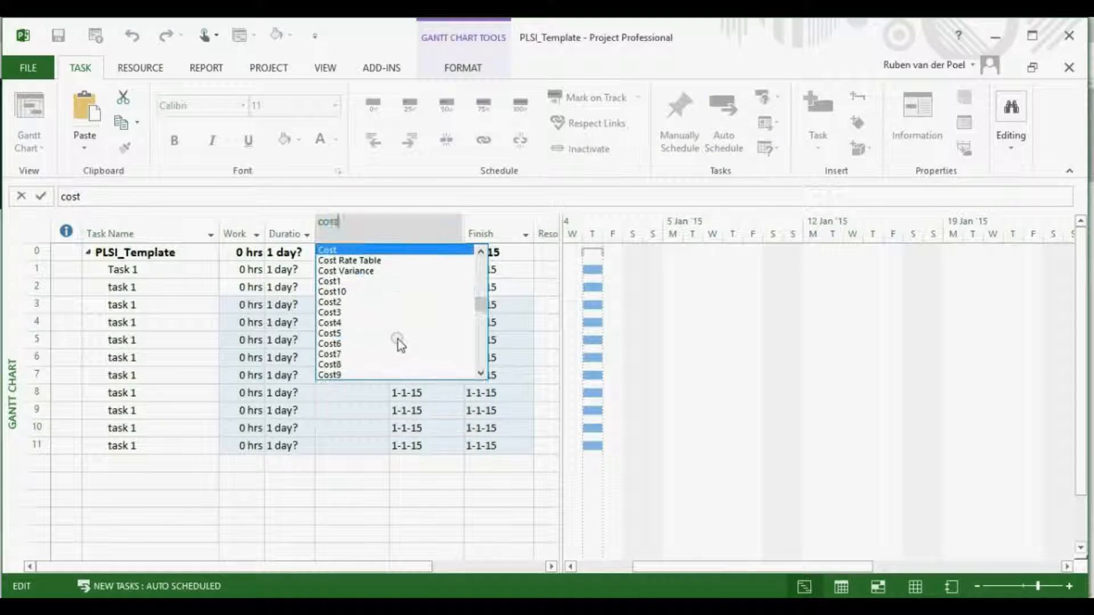
{"action": "left_click", "coordinate": [327, 249]}
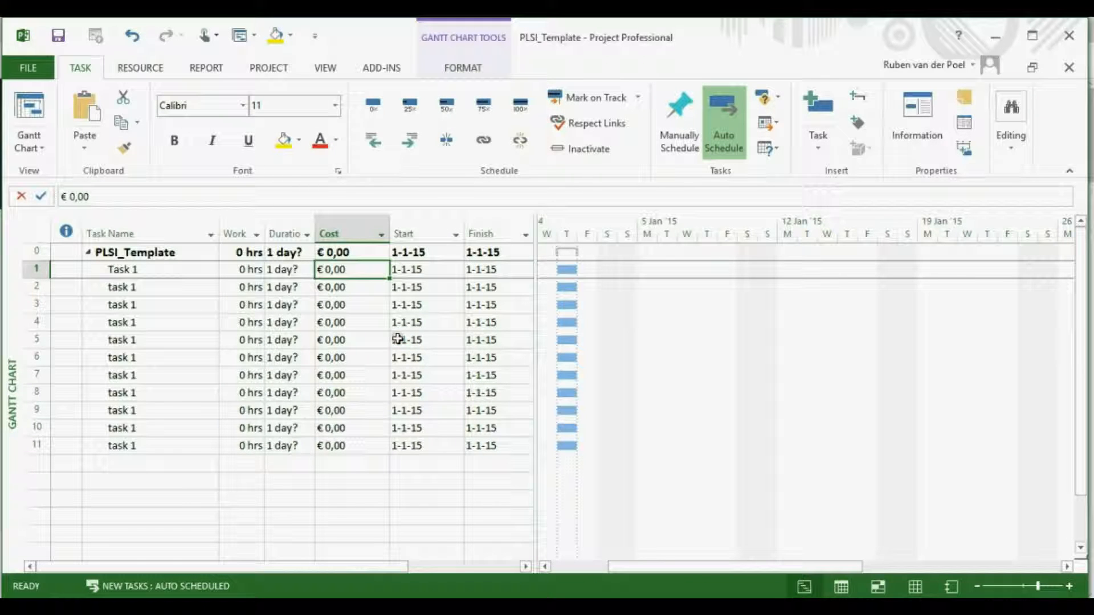
{"action": "right_click", "coordinate": [34, 357]}
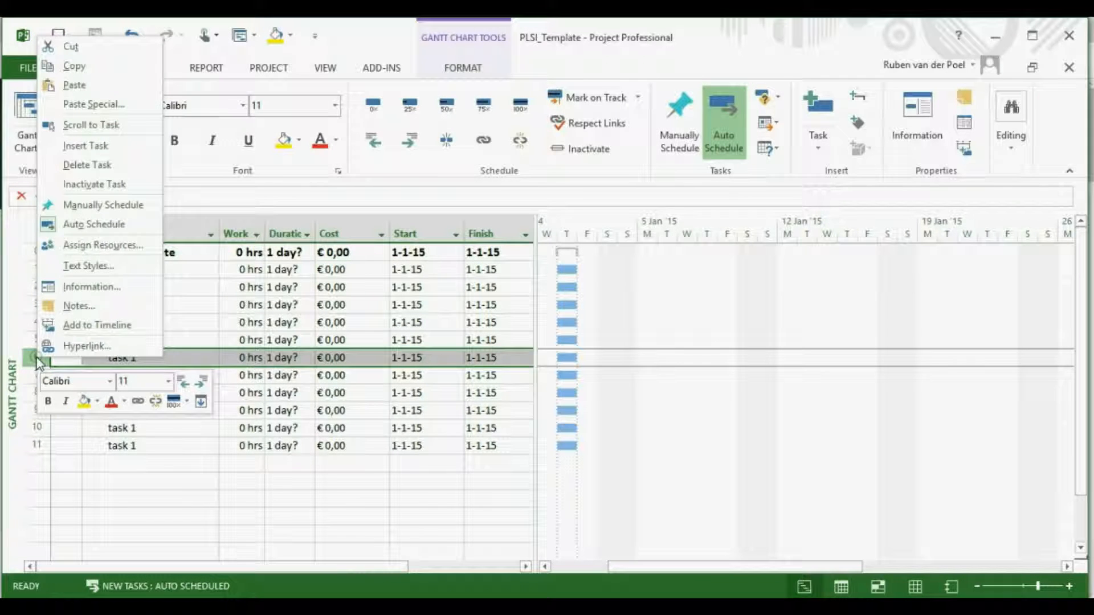
{"action": "left_click", "coordinate": [87, 146]}
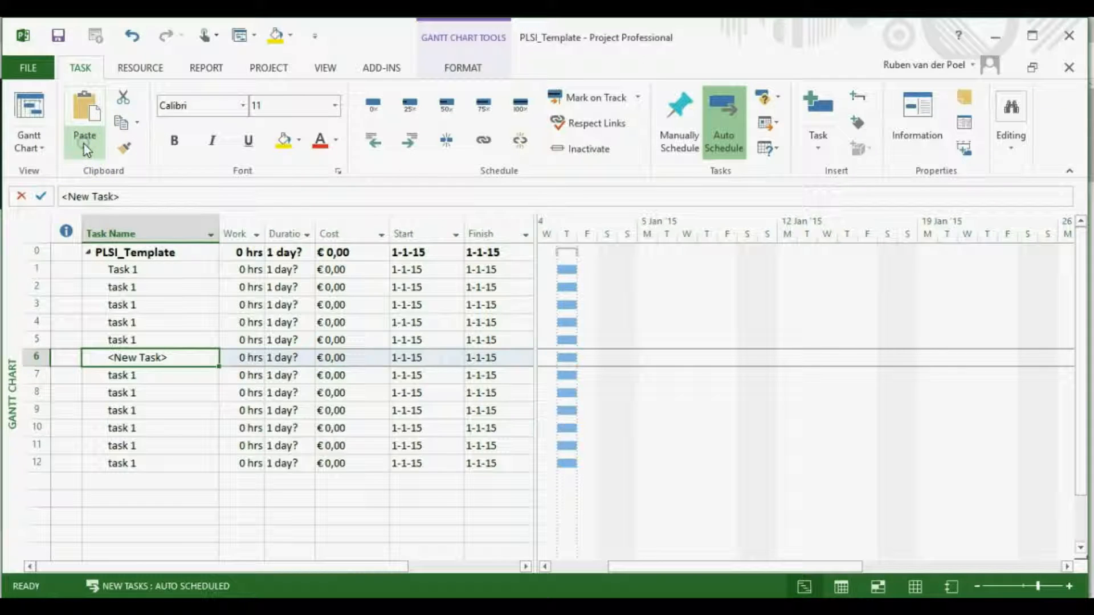
{"action": "mouse_move", "coordinate": [86, 147]}
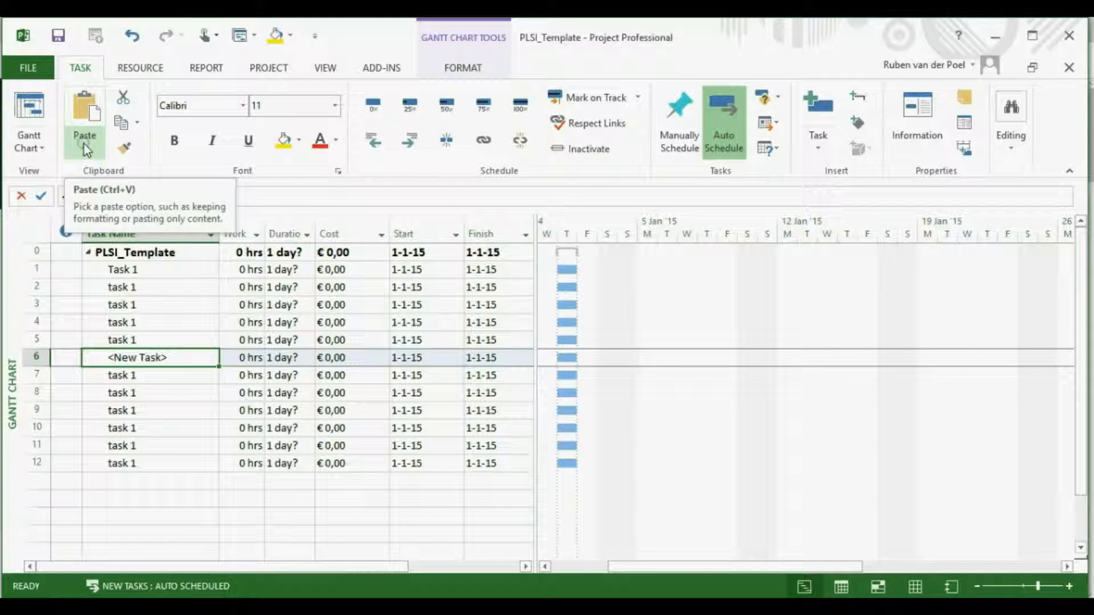
{"action": "mouse_move", "coordinate": [624, 385]}
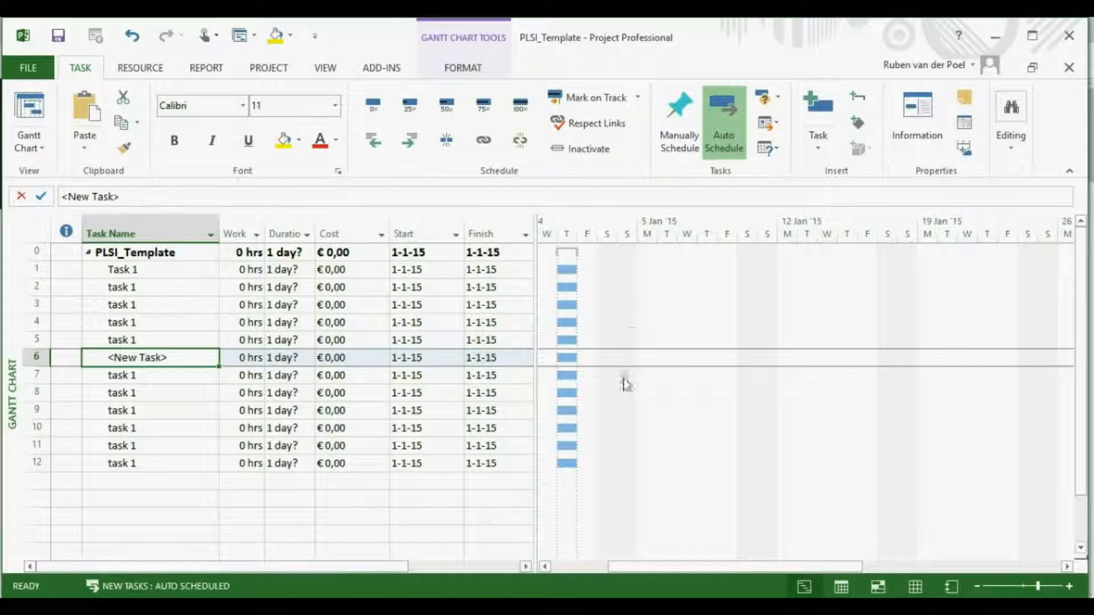
{"action": "mouse_move", "coordinate": [606, 409]}
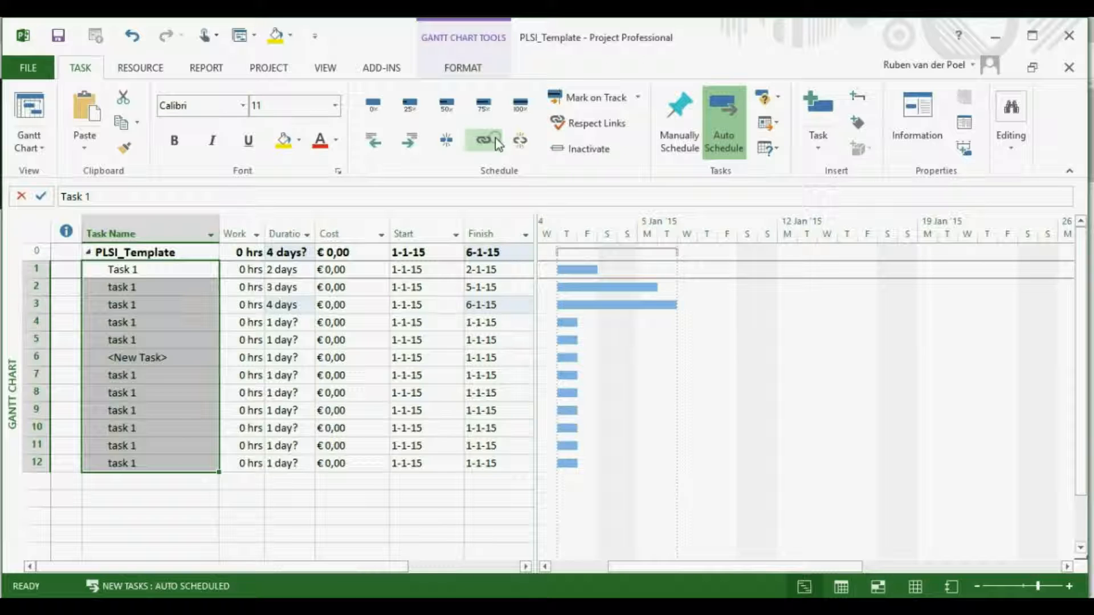
Link all tasks in sequence, set Task 1 to 4 days and assign John as its resource.
{"action": "left_click", "coordinate": [481, 139]}
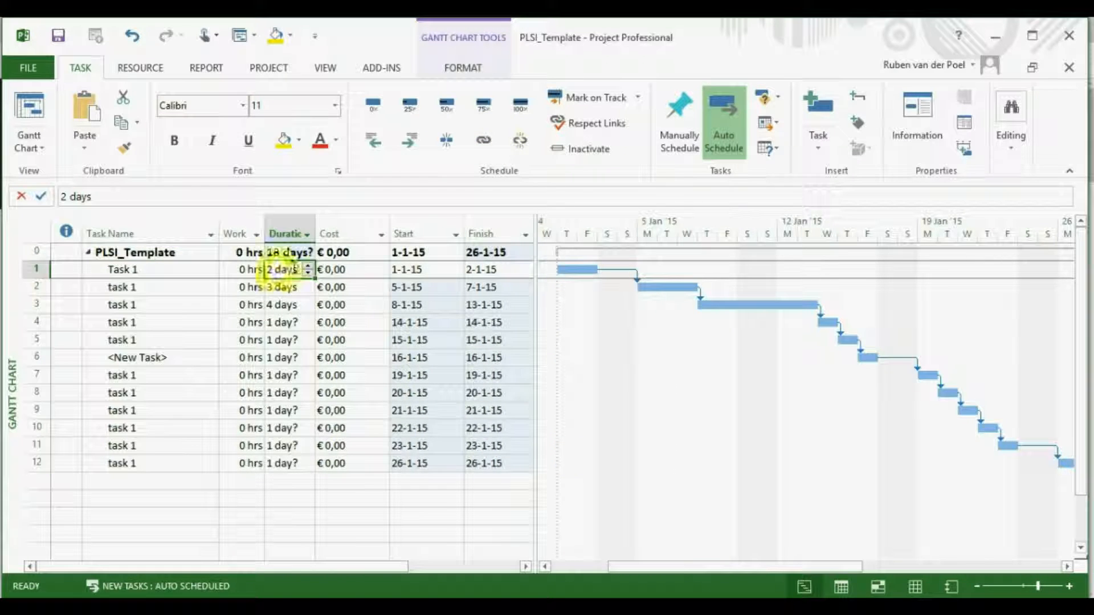
{"action": "type", "text": "4 days"}
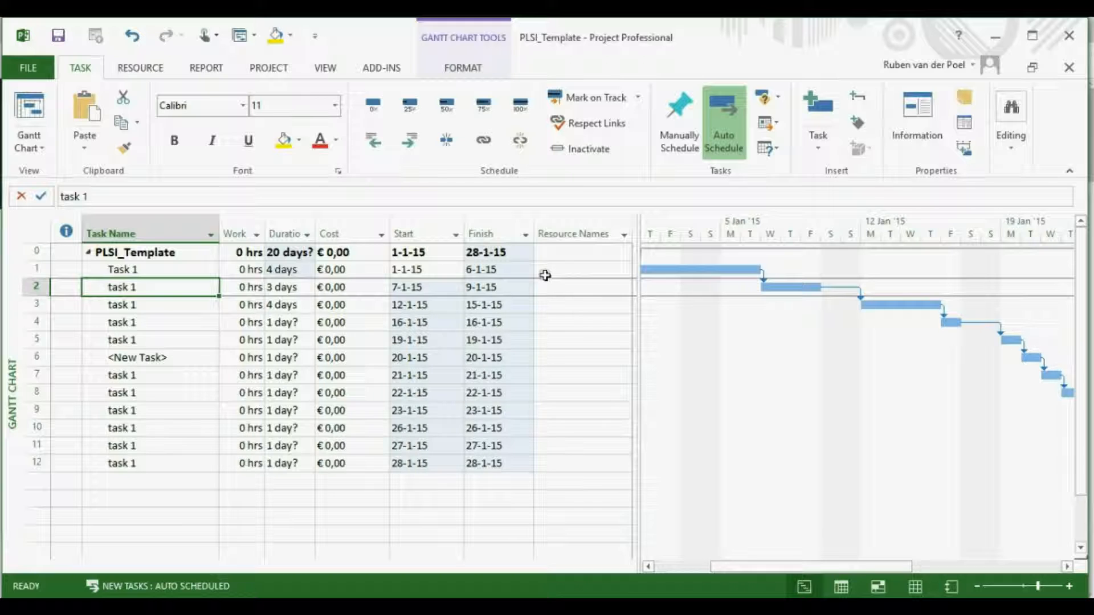
{"action": "type", "text": "John"}
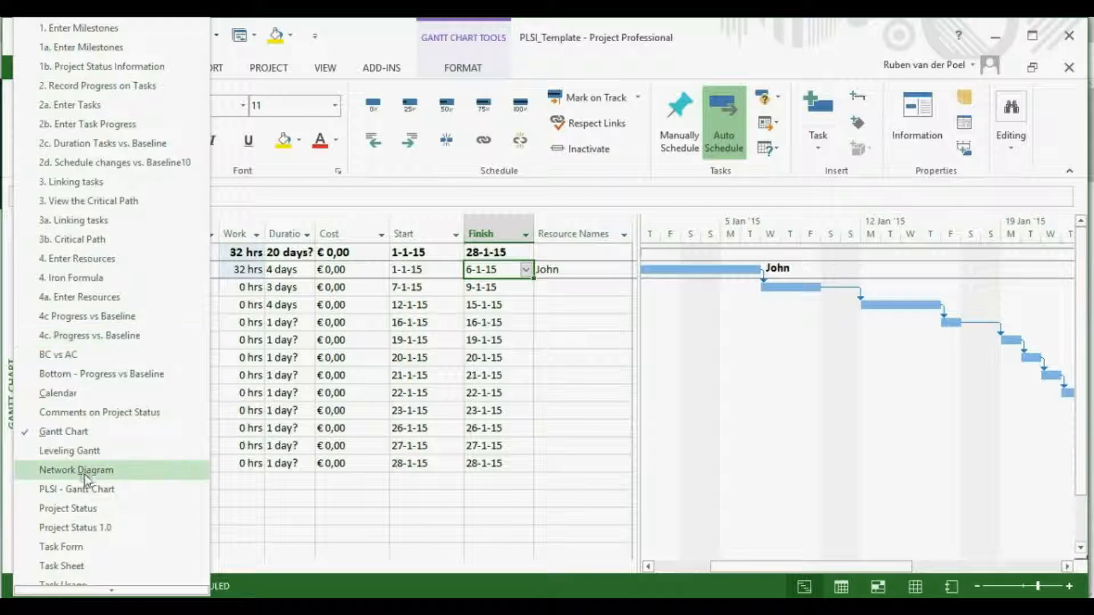
In the Resource Sheet give John a Std. Rate of 100, then return to the Gantt Chart.
{"action": "scroll", "scroll_direction": "down", "scroll_amount": 3}
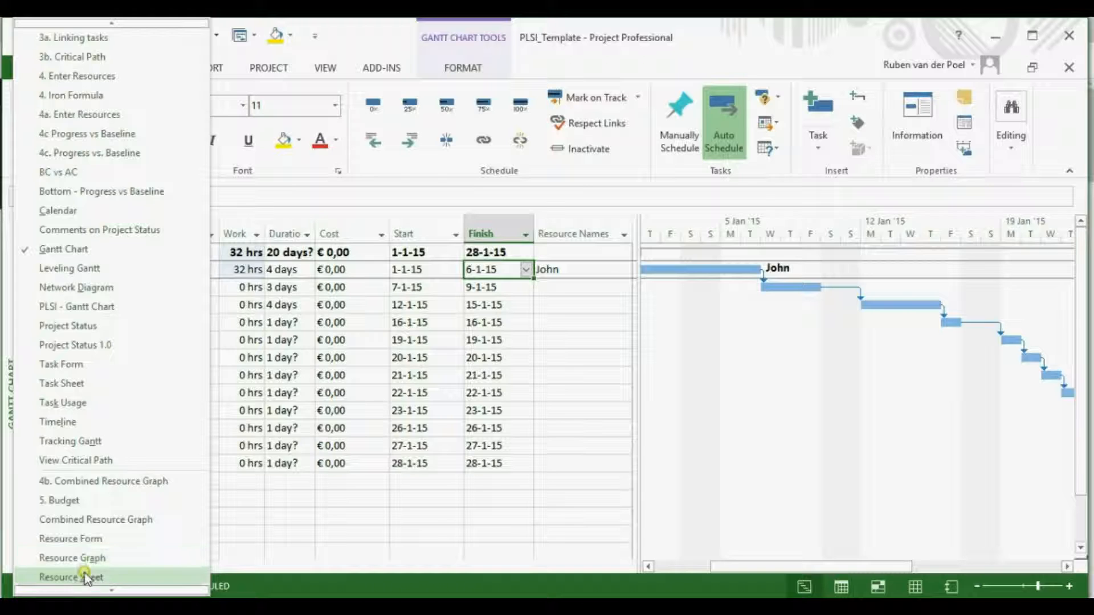
{"action": "left_click", "coordinate": [74, 577]}
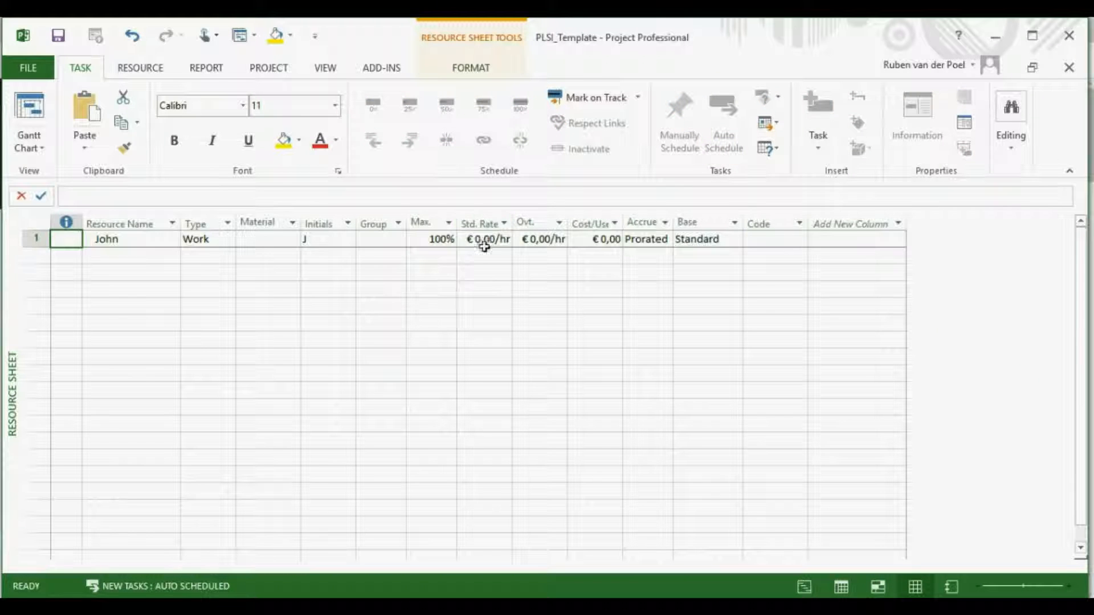
{"action": "type", "text": "100"}
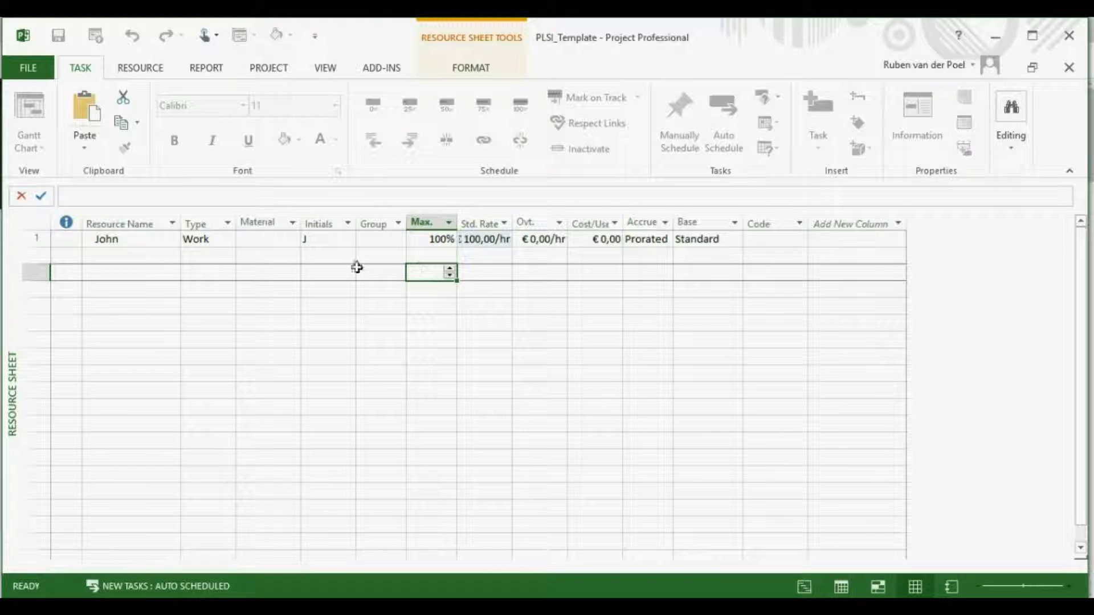
{"action": "left_click", "coordinate": [28, 114]}
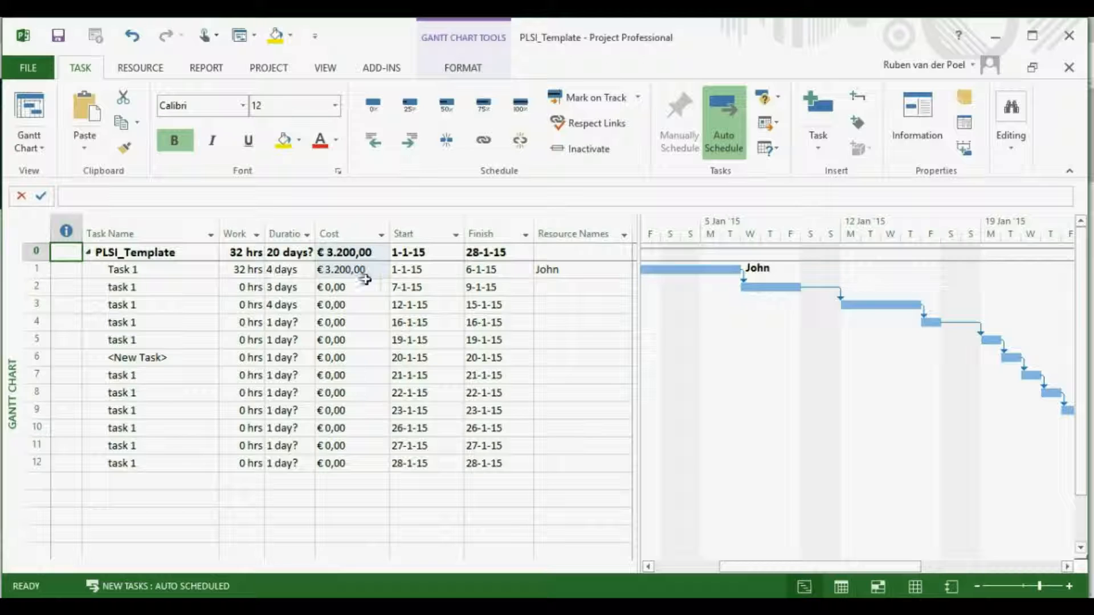
{"action": "mouse_move", "coordinate": [378, 281]}
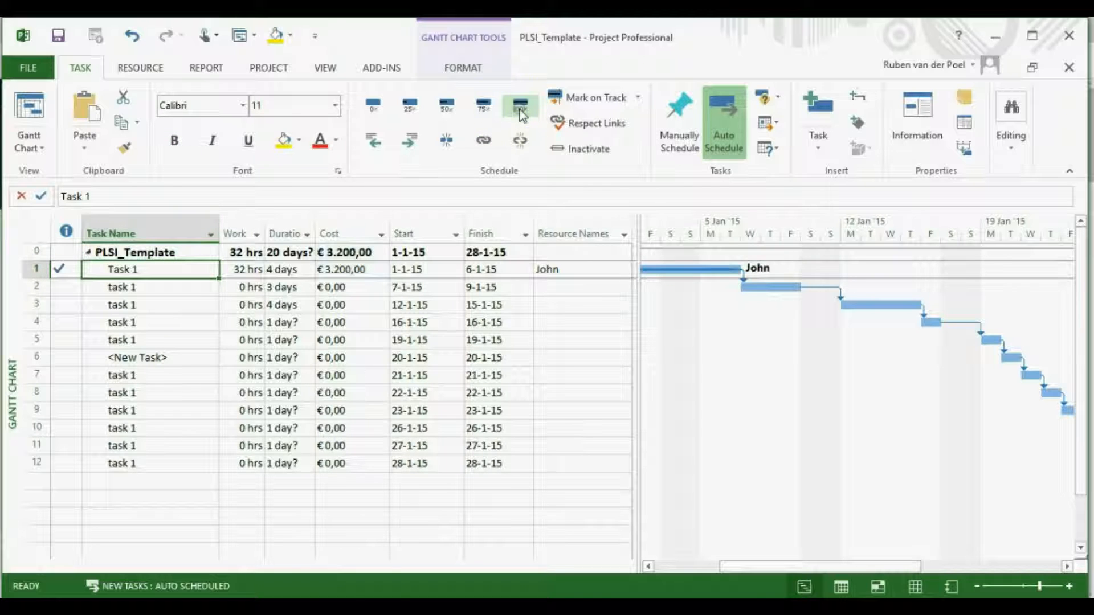
Mark task 2 as 50% complete and set a baseline for the entire project.
{"action": "left_click", "coordinate": [151, 288]}
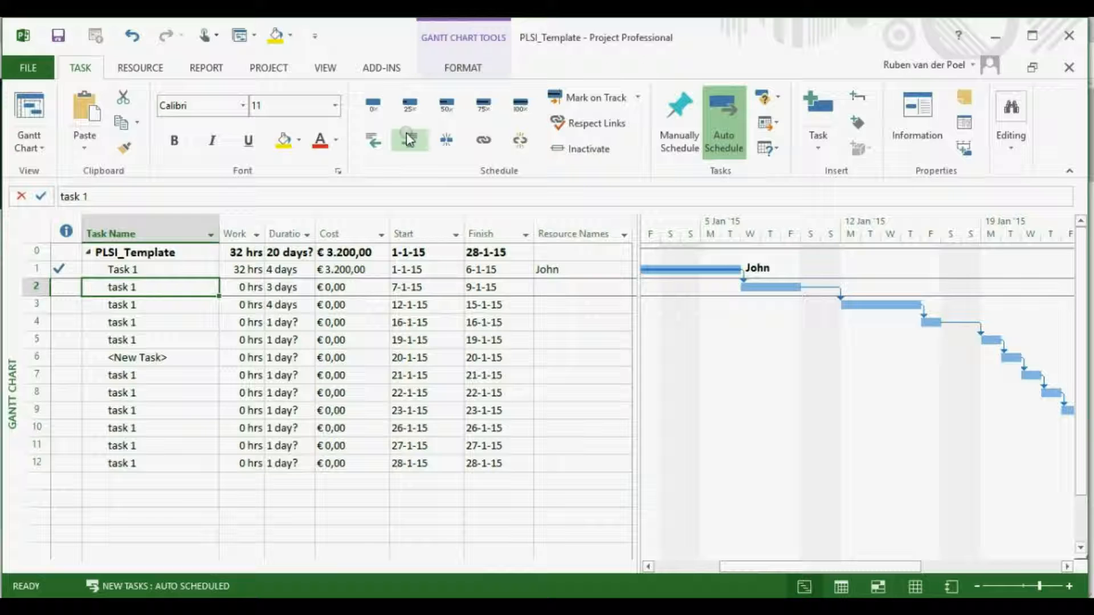
{"action": "mouse_move", "coordinate": [267, 78]}
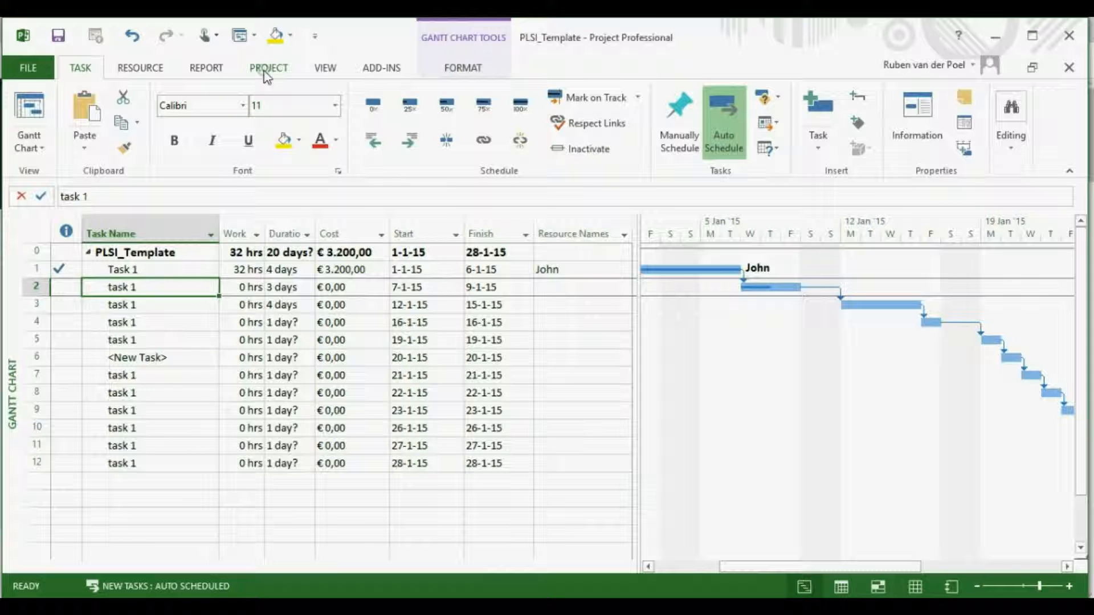
{"action": "left_click", "coordinate": [269, 68]}
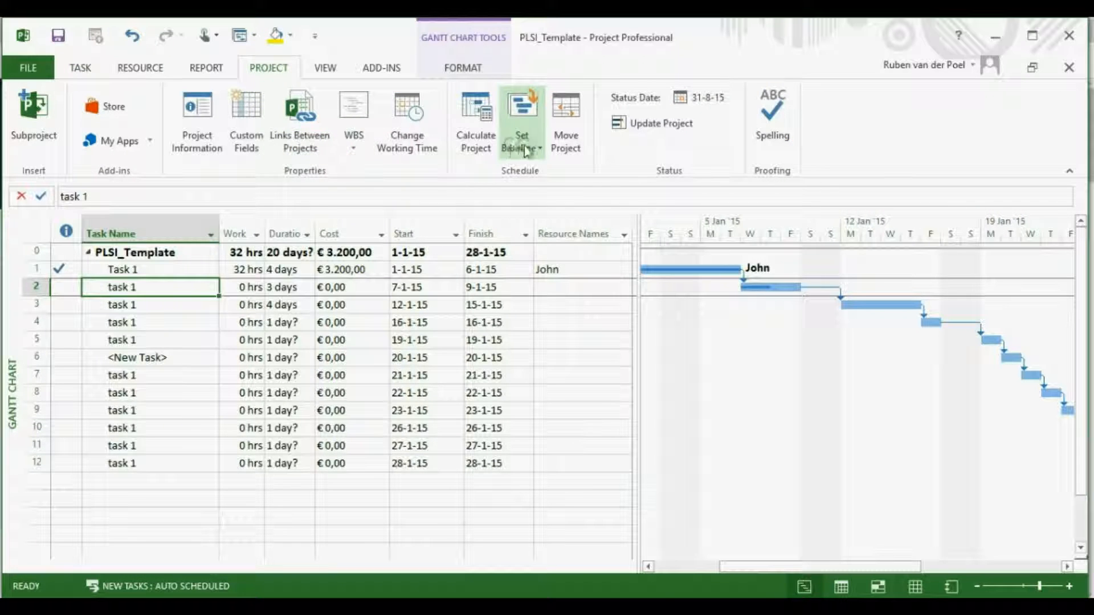
{"action": "left_click", "coordinate": [522, 104]}
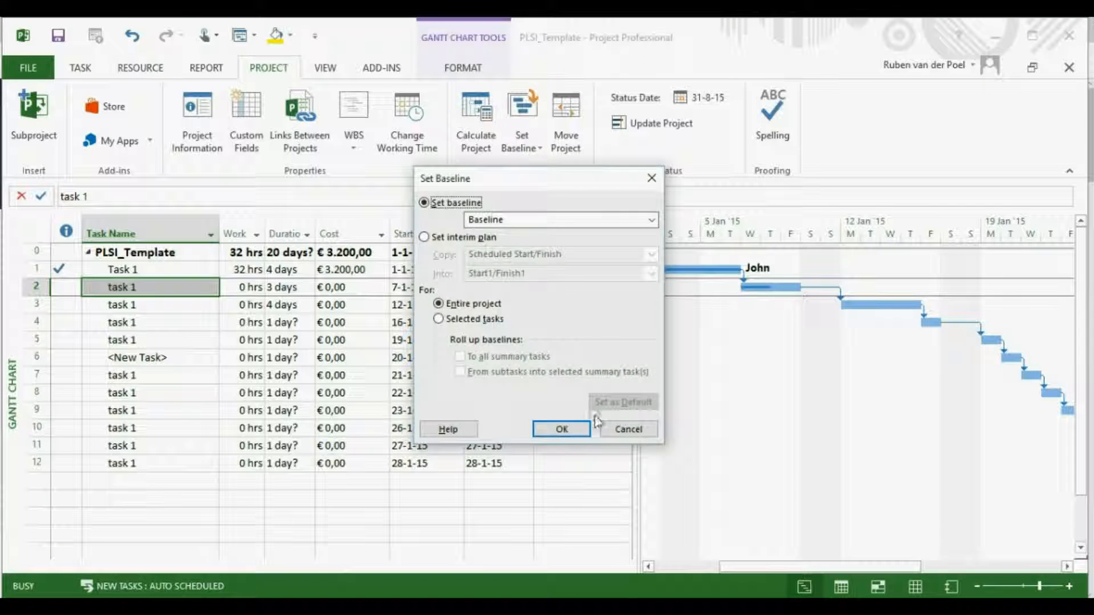
{"action": "left_click", "coordinate": [560, 428]}
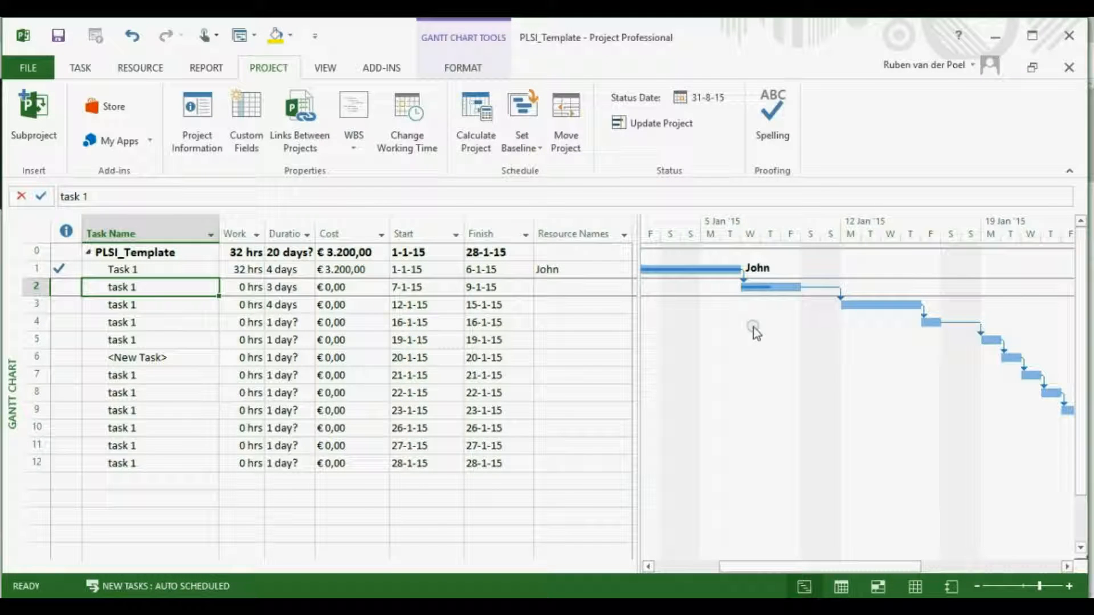
Show baseline bar styles in the chart and bring up the Cost column options.
{"action": "right_click", "coordinate": [754, 333]}
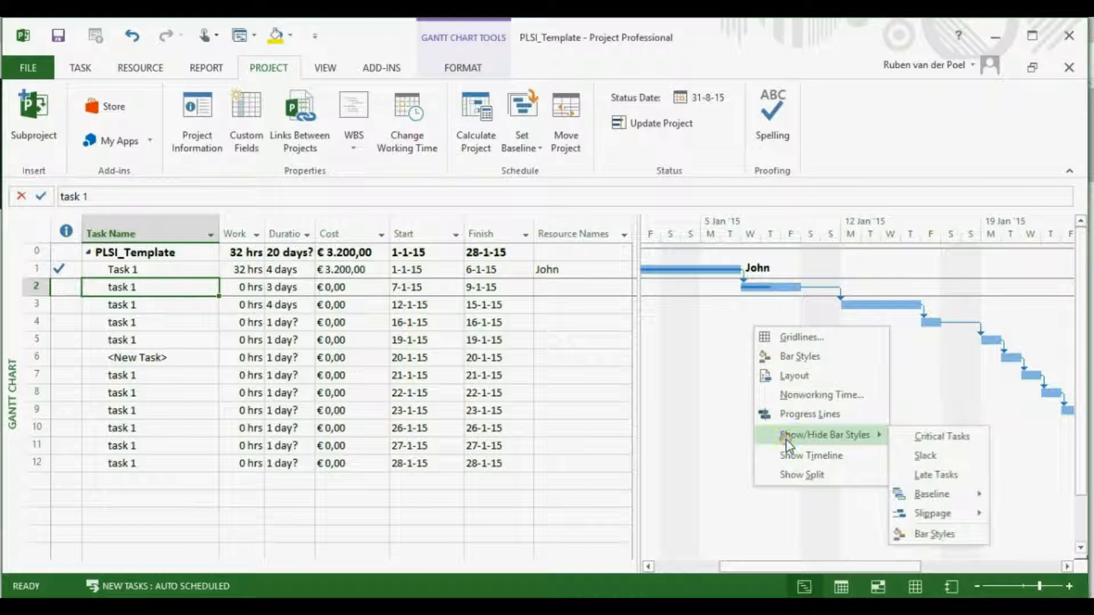
{"action": "mouse_move", "coordinate": [932, 493]}
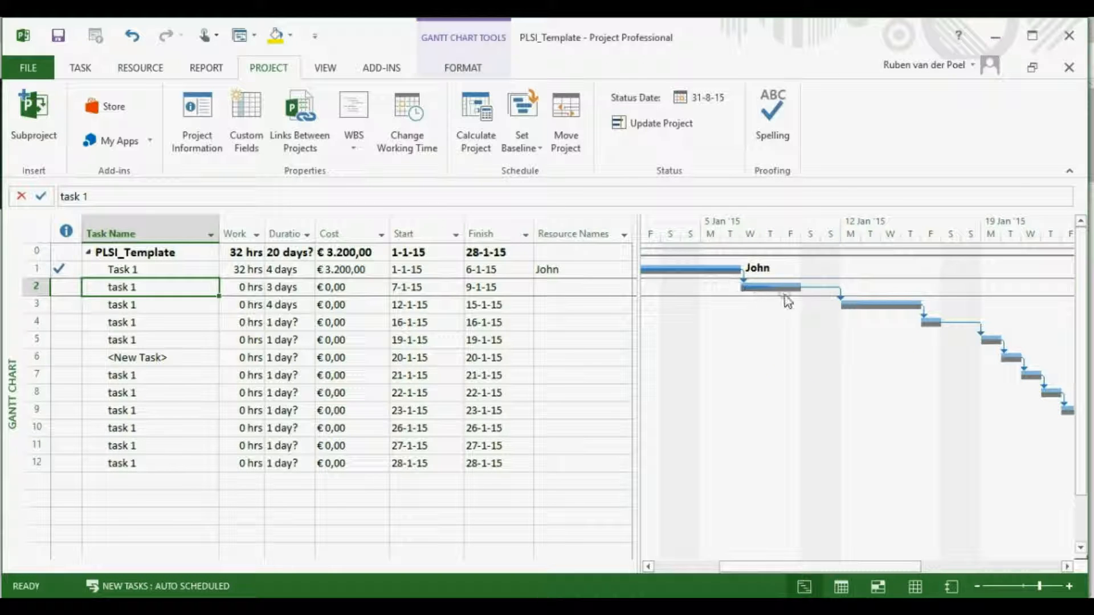
{"action": "mouse_move", "coordinate": [509, 299]}
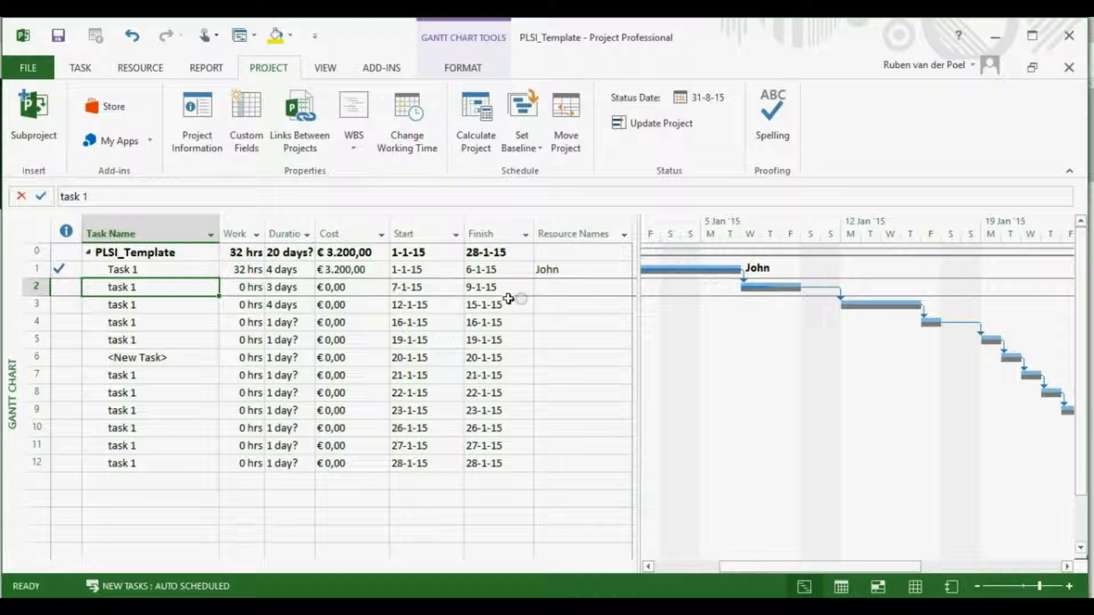
{"action": "right_click", "coordinate": [335, 233]}
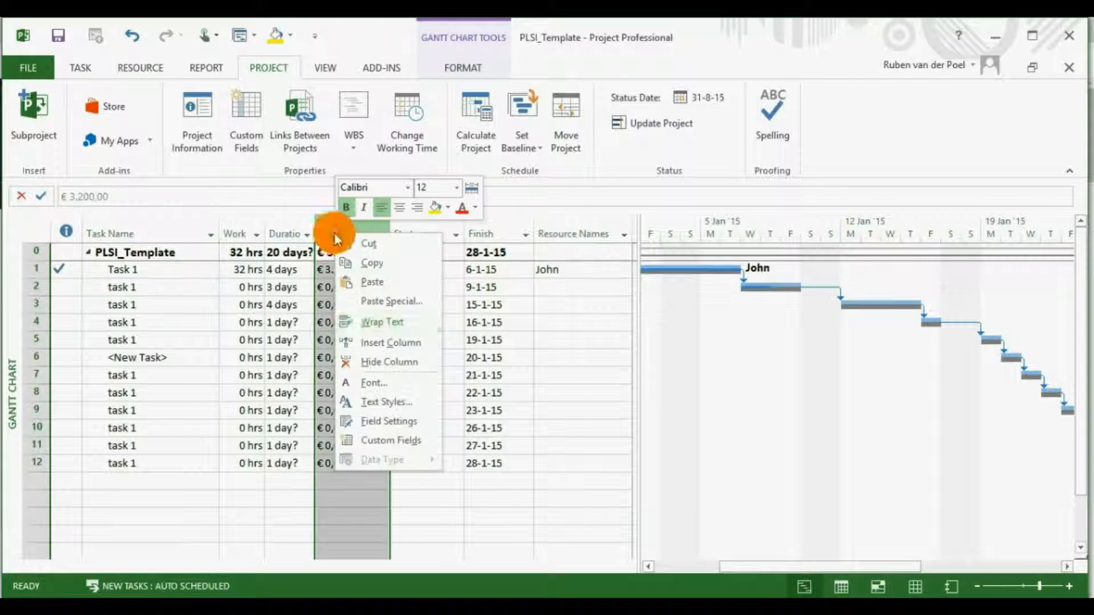
{"action": "left_click", "coordinate": [391, 342]}
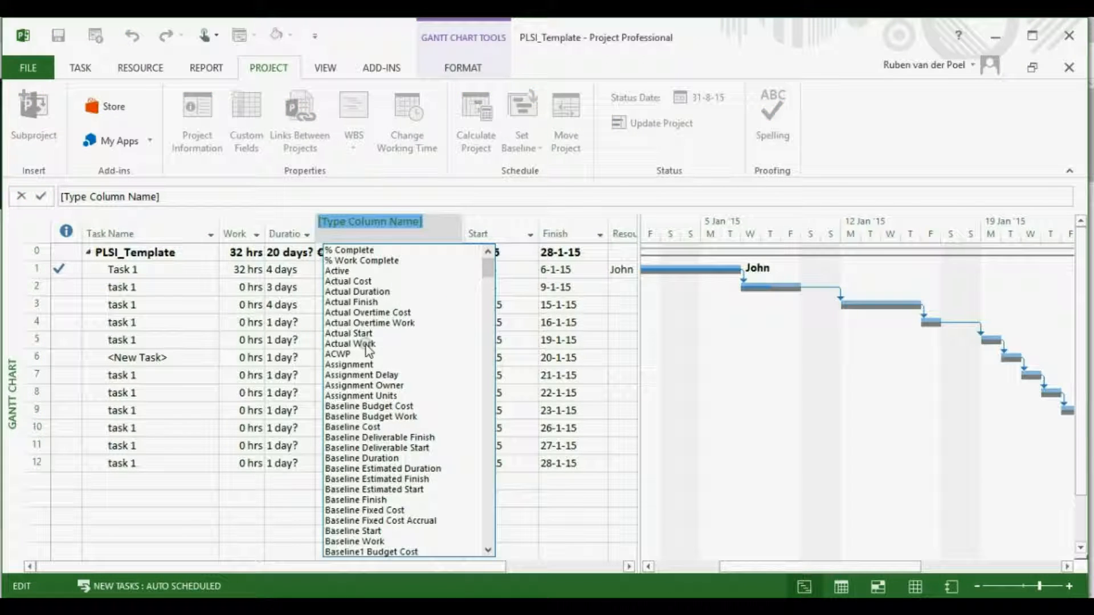
{"action": "scroll", "scroll_direction": "down", "scroll_amount": 3}
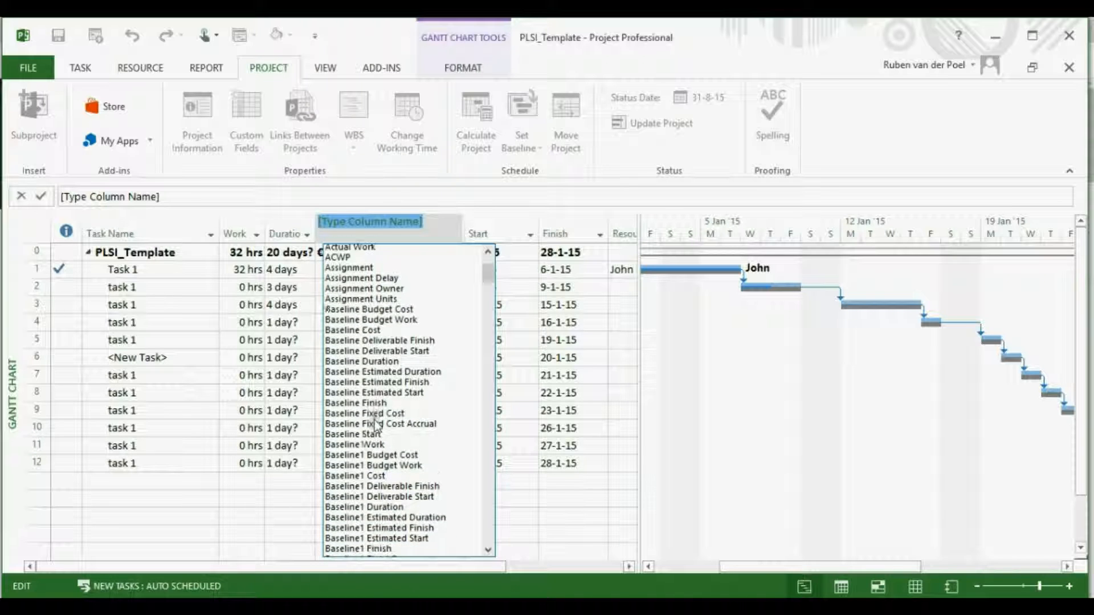
{"action": "scroll", "scroll_direction": "down", "scroll_amount": 3}
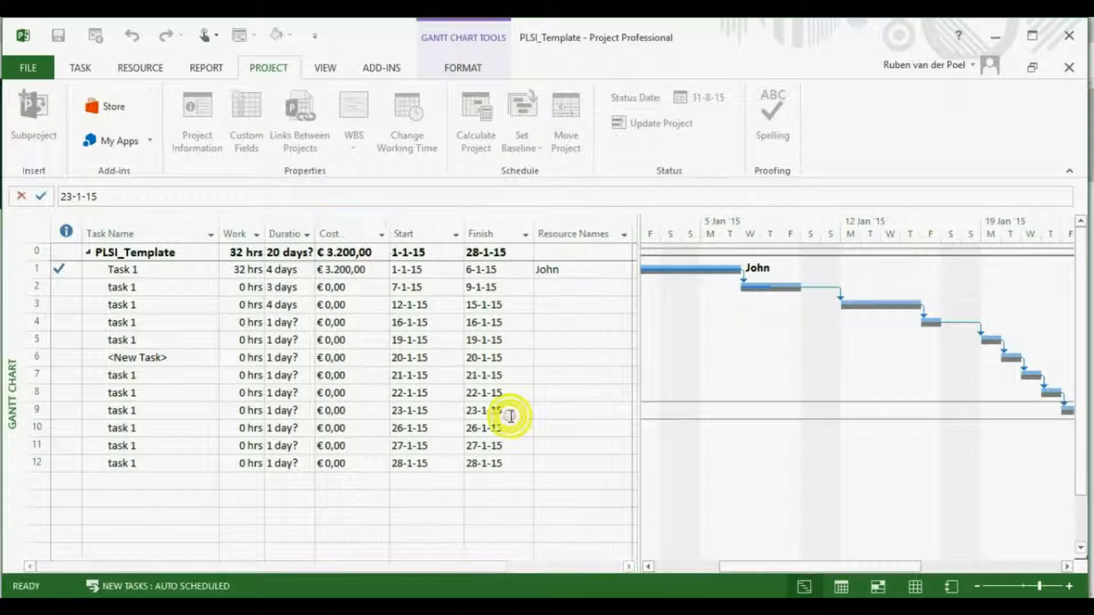
{"action": "left_click", "coordinate": [493, 410]}
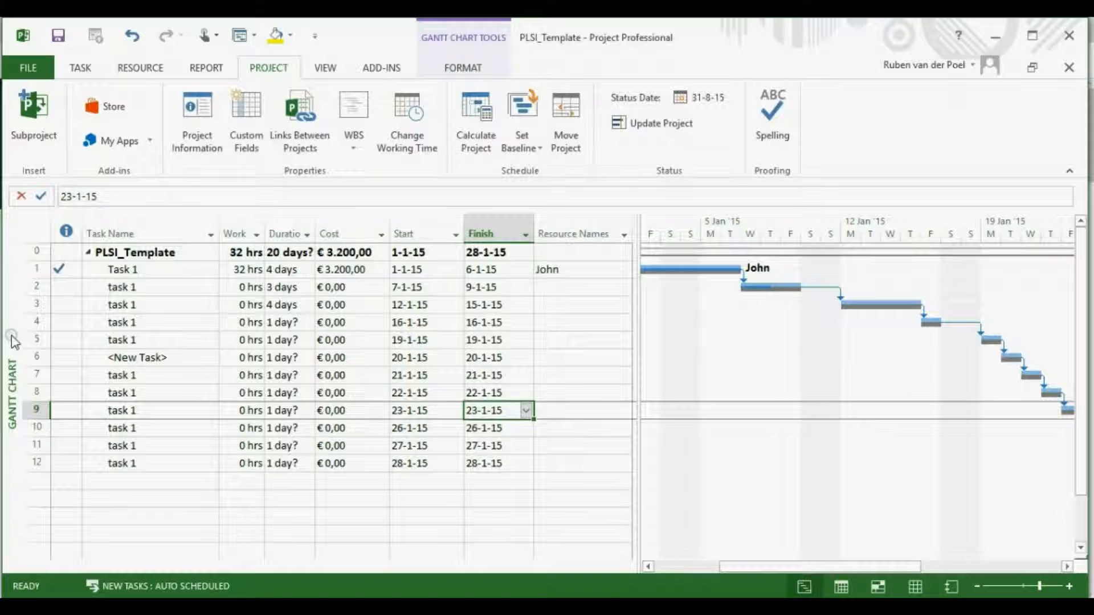
{"action": "left_click", "coordinate": [10, 337]}
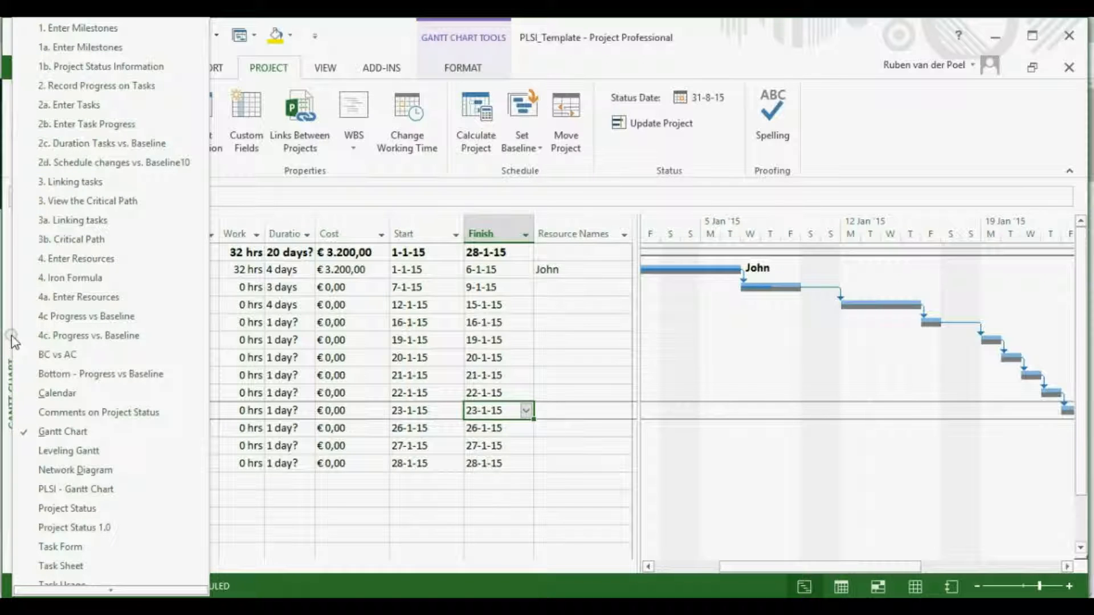
{"action": "scroll", "scroll_direction": "down", "scroll_amount": 3}
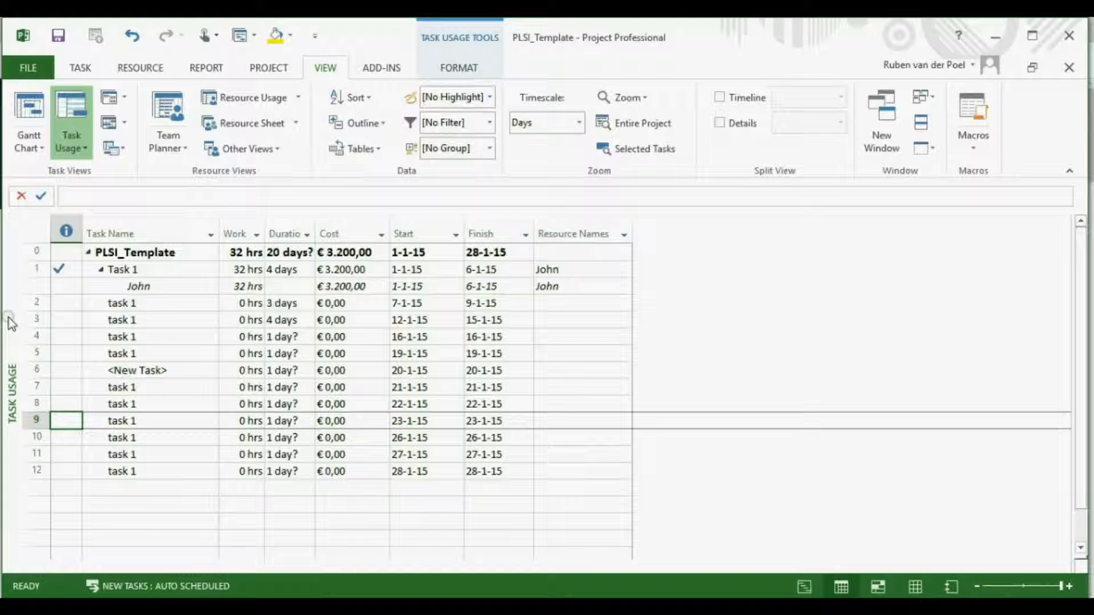
{"action": "left_click", "coordinate": [246, 148]}
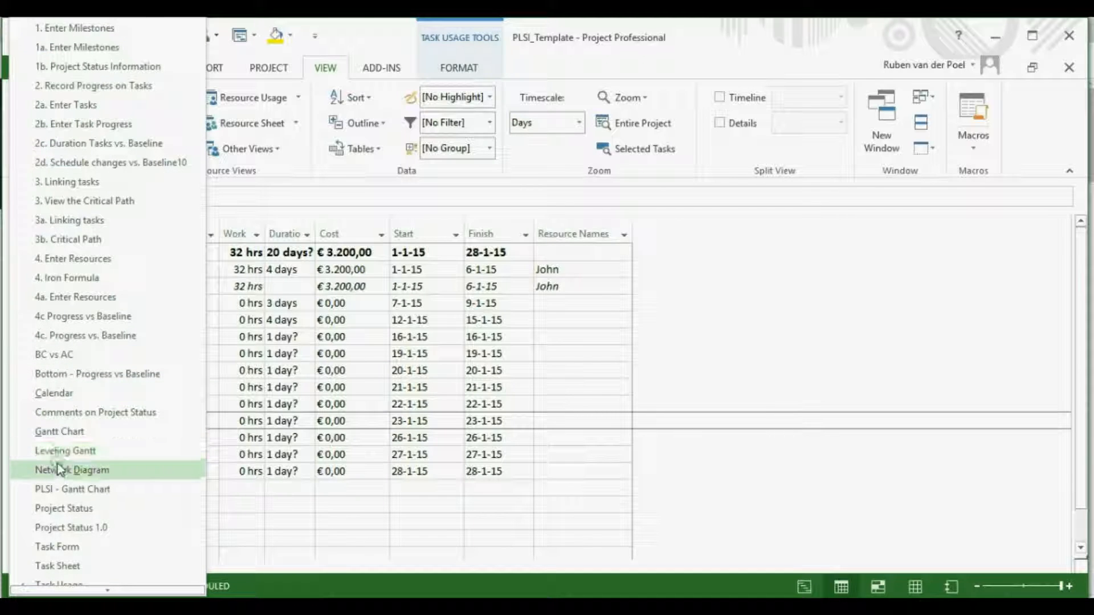
{"action": "left_click", "coordinate": [71, 470]}
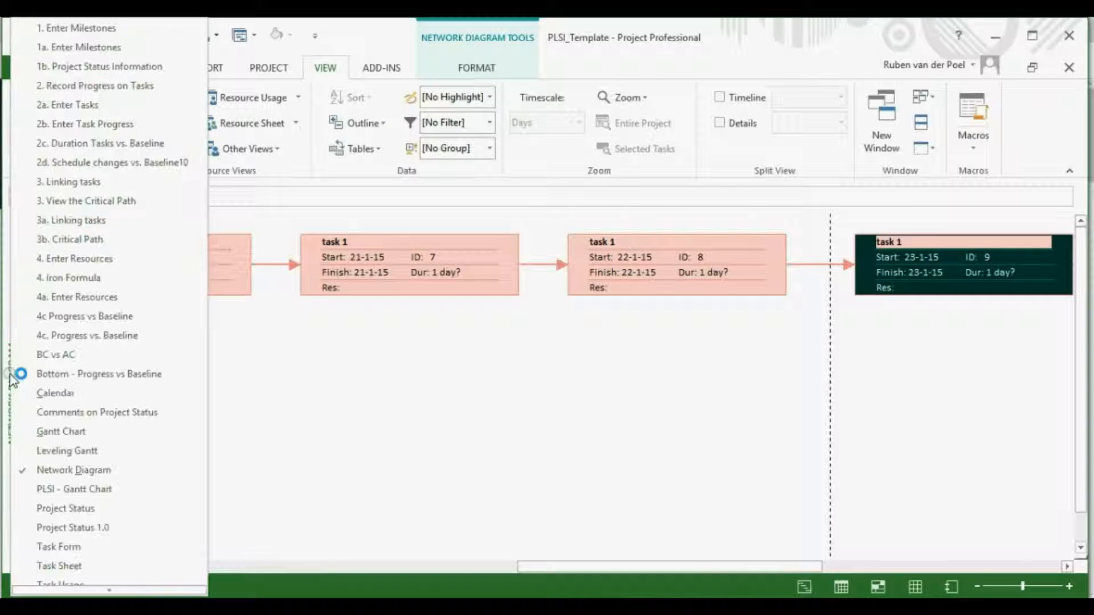
{"action": "left_click", "coordinate": [61, 431]}
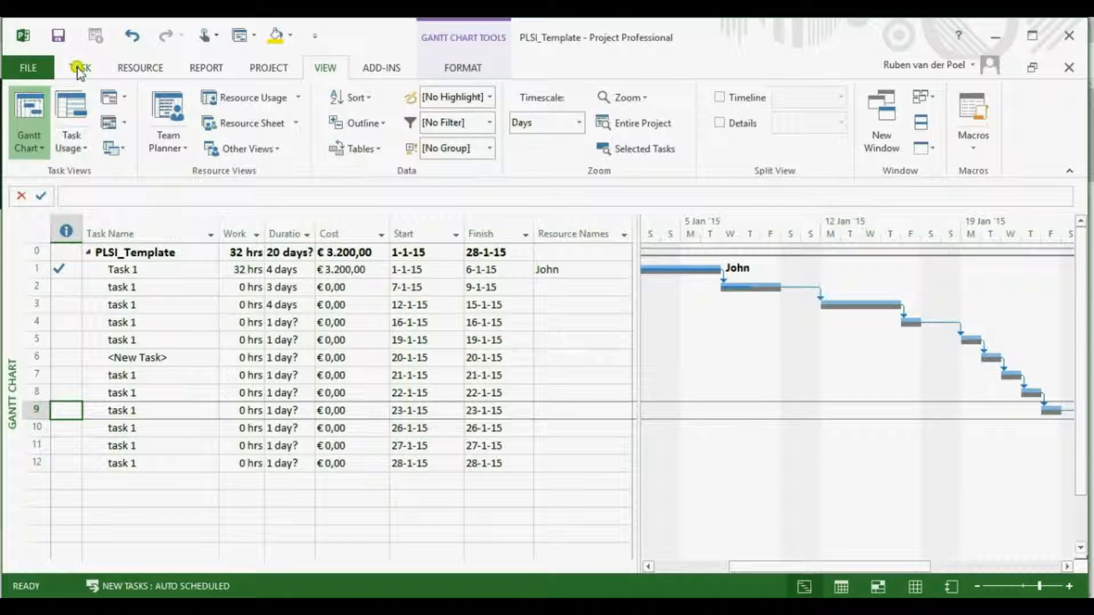
Browse the Task, Resource, Project, View and Report ribbon tabs.
{"action": "left_click", "coordinate": [80, 68]}
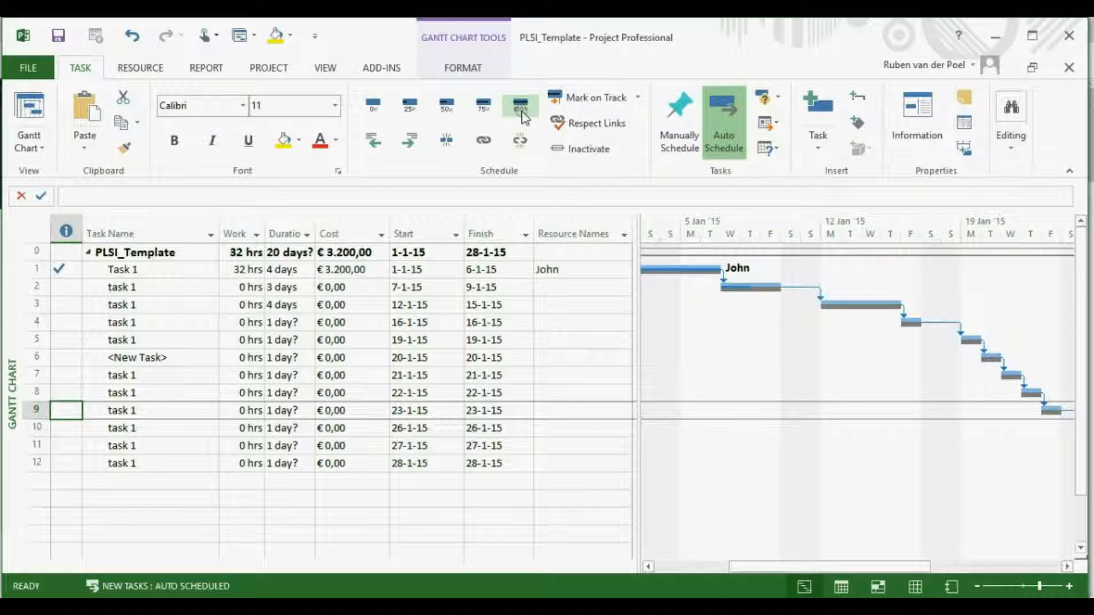
{"action": "mouse_move", "coordinate": [520, 108]}
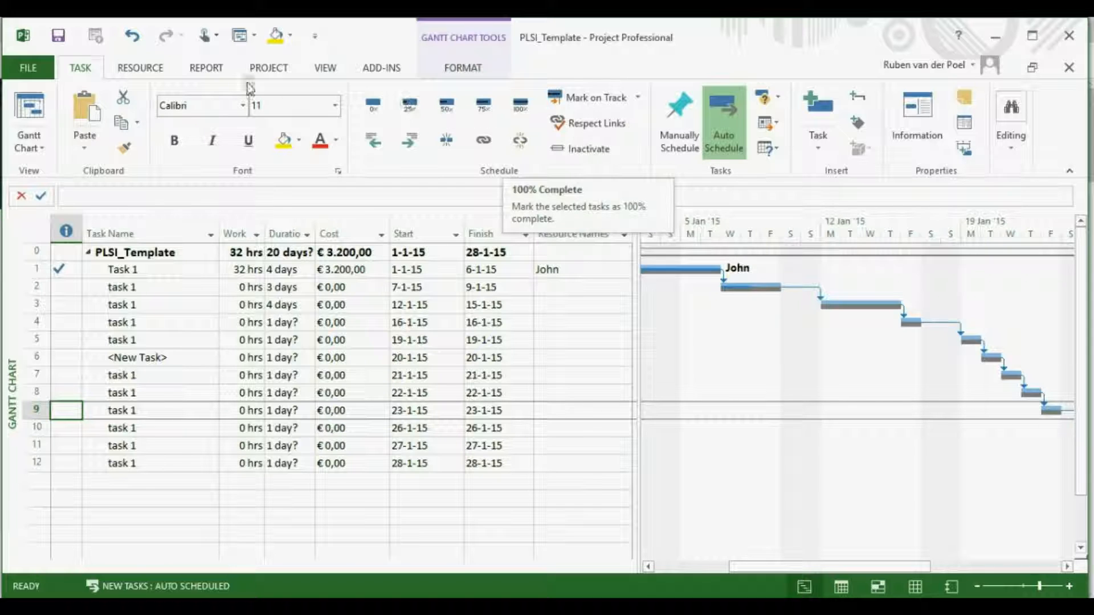
{"action": "left_click", "coordinate": [140, 69]}
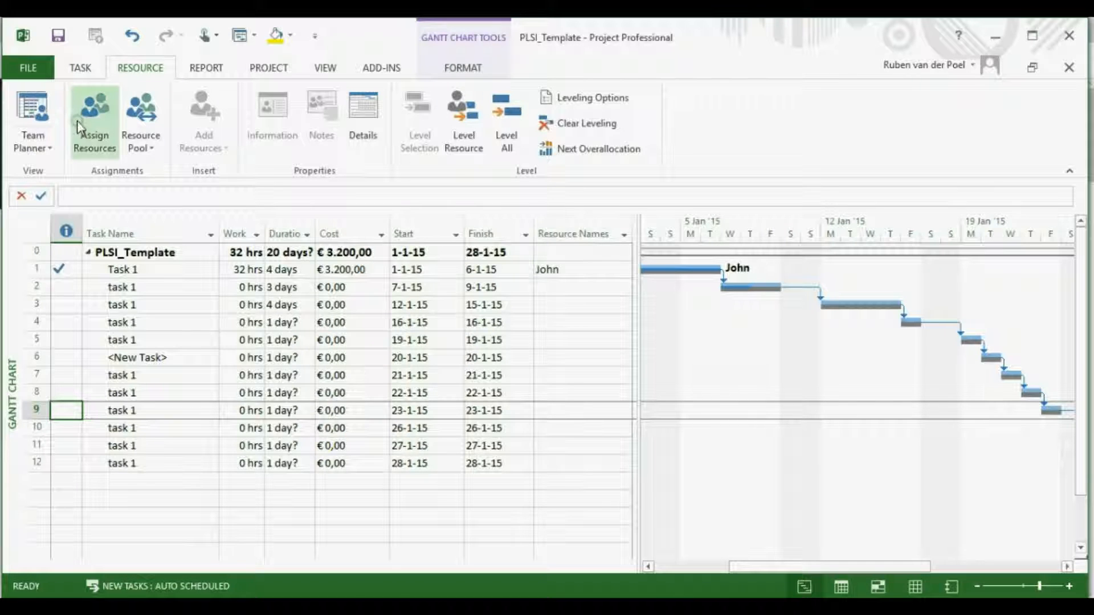
{"action": "mouse_move", "coordinate": [89, 122]}
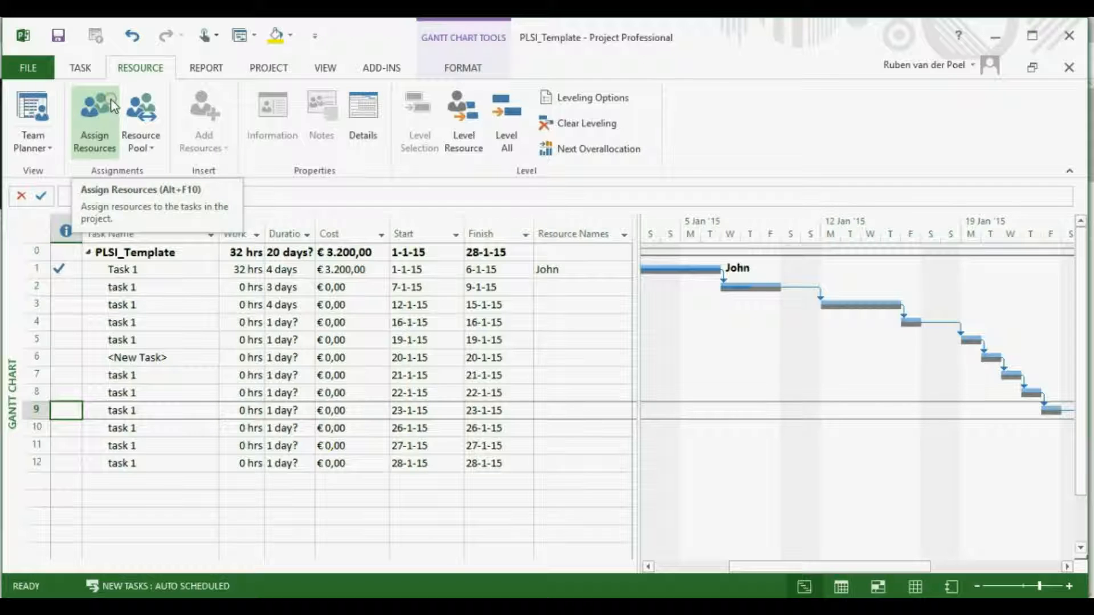
{"action": "mouse_move", "coordinate": [268, 82]}
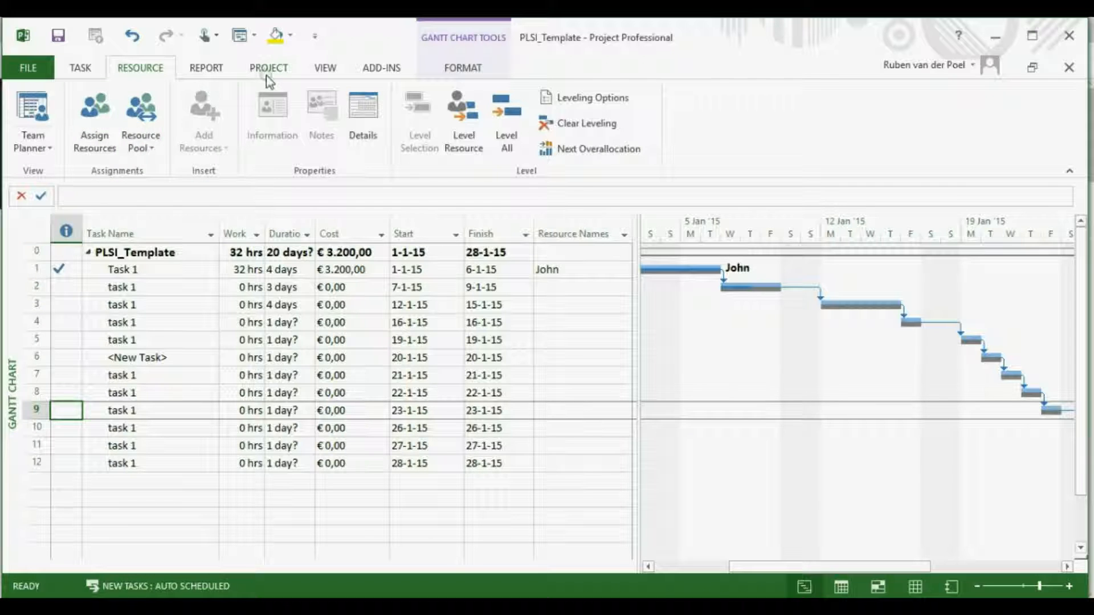
{"action": "left_click", "coordinate": [269, 68]}
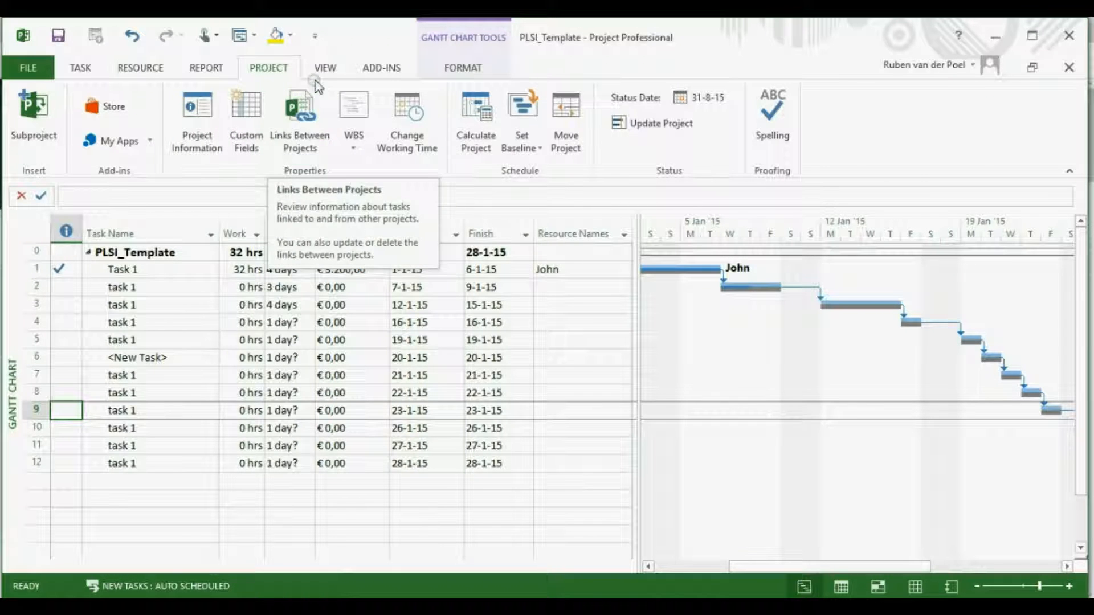
{"action": "left_click", "coordinate": [325, 69]}
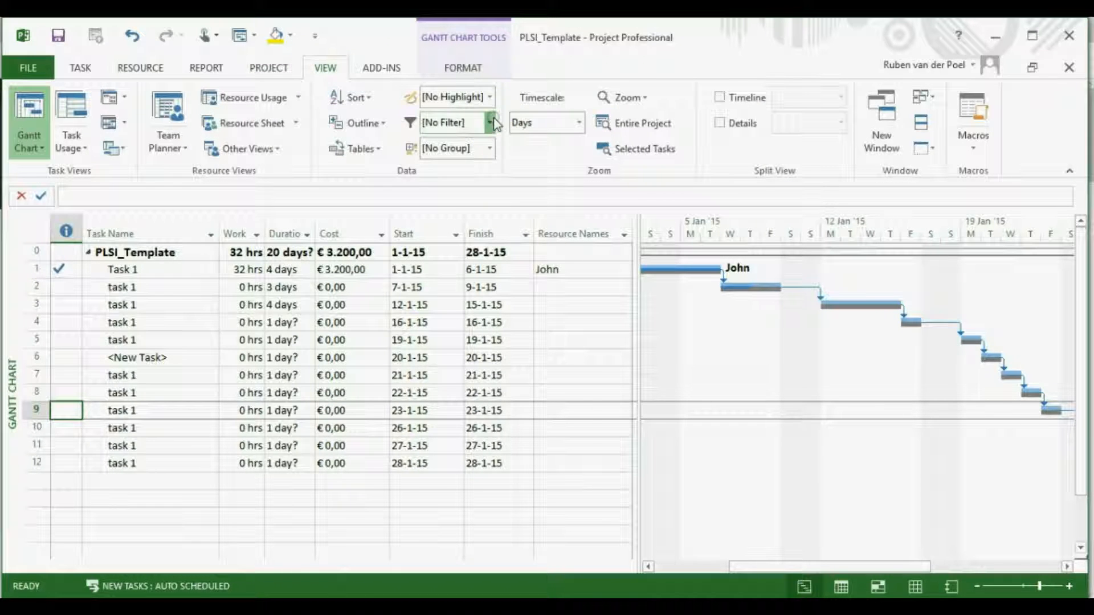
{"action": "mouse_move", "coordinate": [487, 162]}
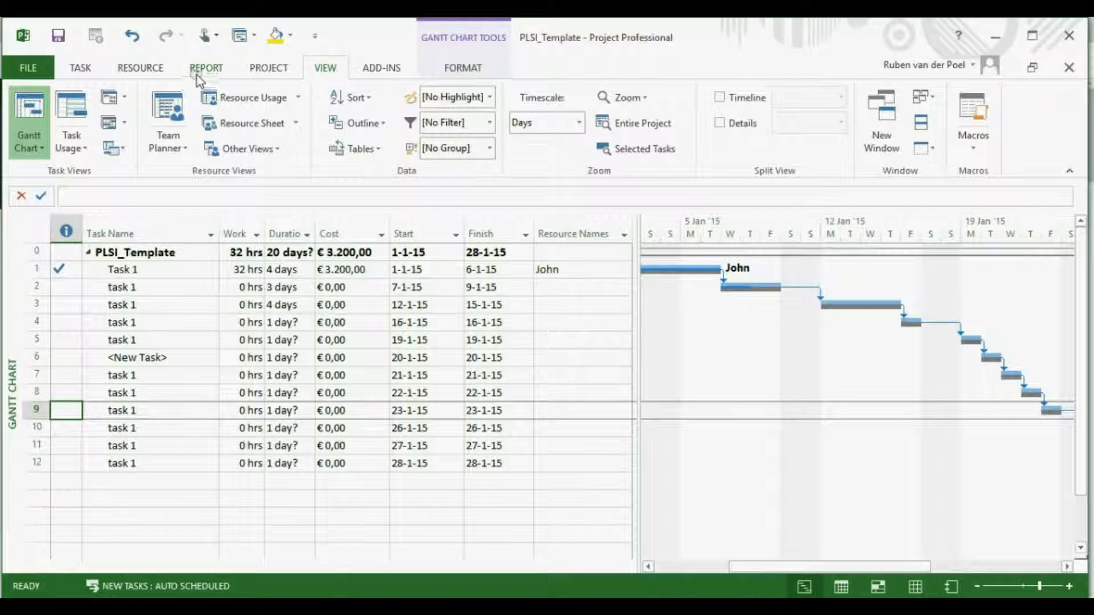
{"action": "left_click", "coordinate": [205, 68]}
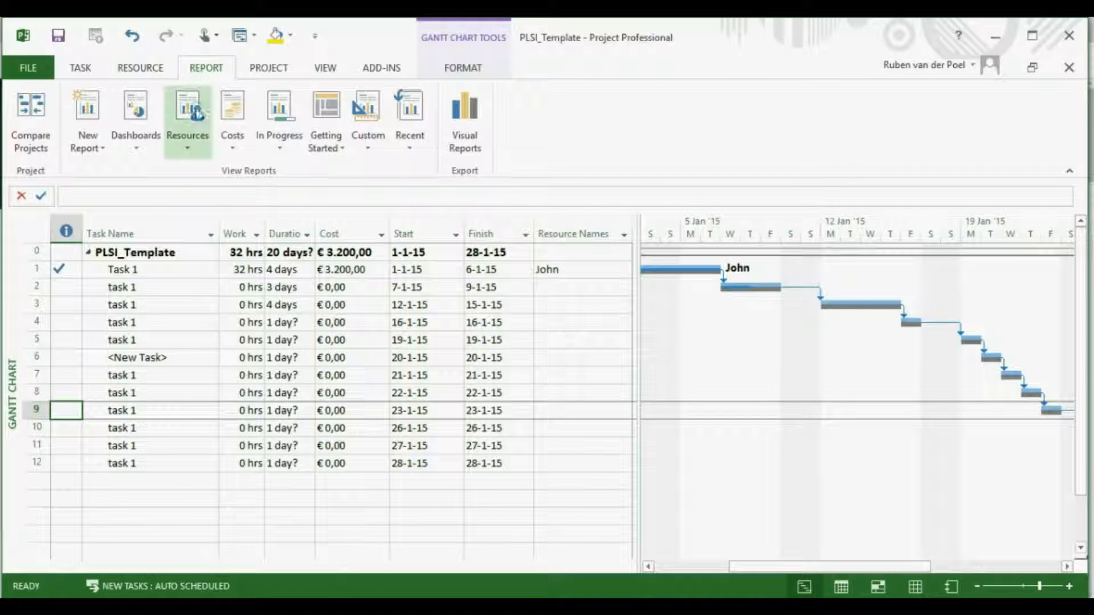
On the Format tab tick Critical Tasks to show the critical path in red.
{"action": "left_click", "coordinate": [446, 67]}
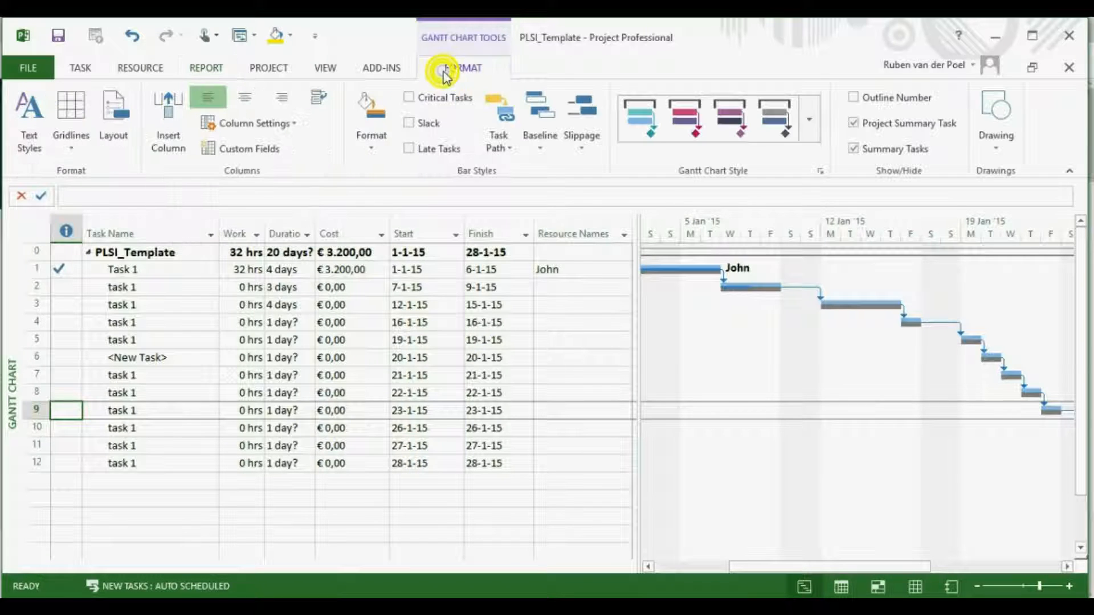
{"action": "left_click", "coordinate": [408, 98]}
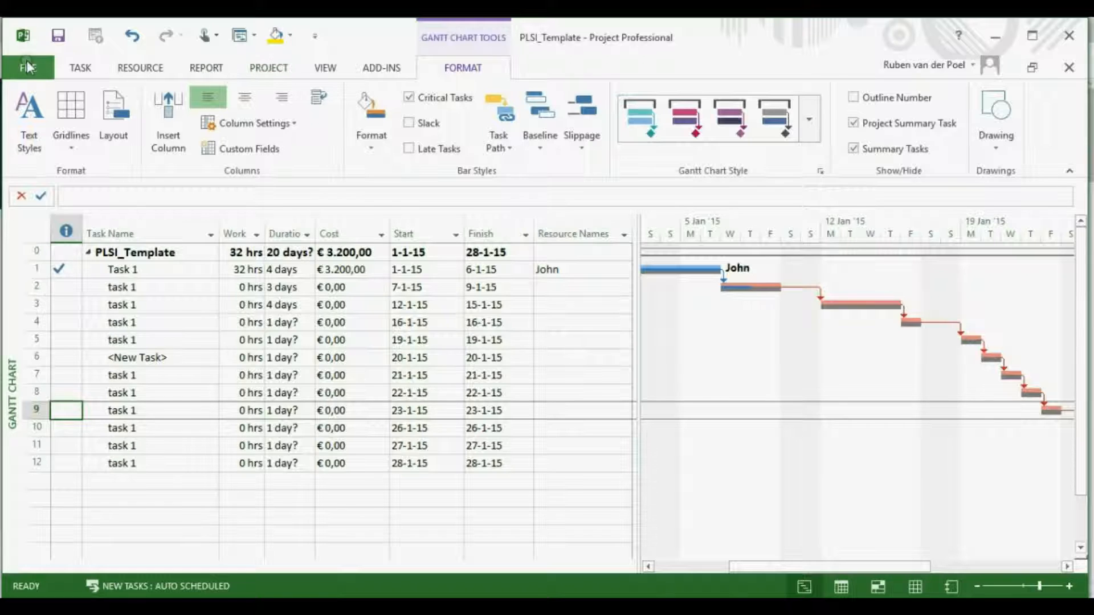
Review the Schedule settings in File > Options, accept them, and open the three-task project.
{"action": "left_click", "coordinate": [28, 68]}
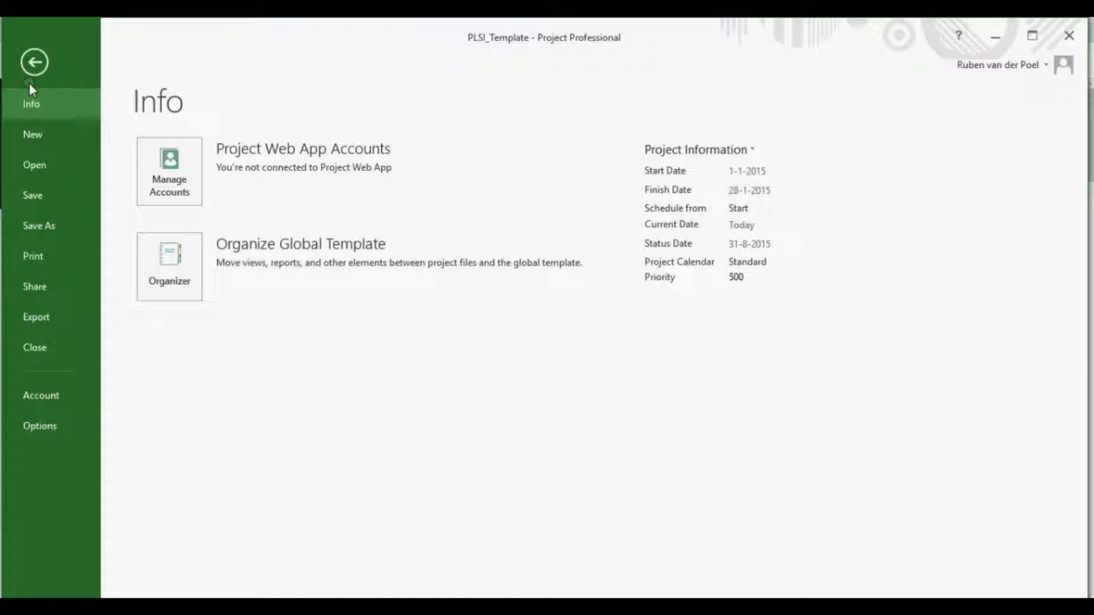
{"action": "mouse_move", "coordinate": [41, 230]}
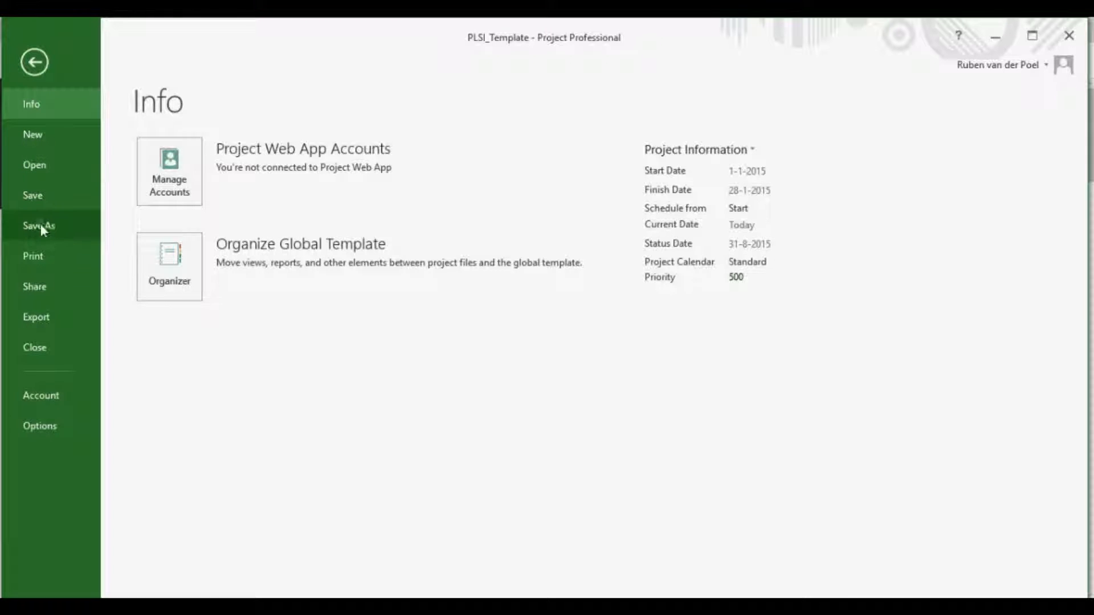
{"action": "left_click", "coordinate": [35, 62]}
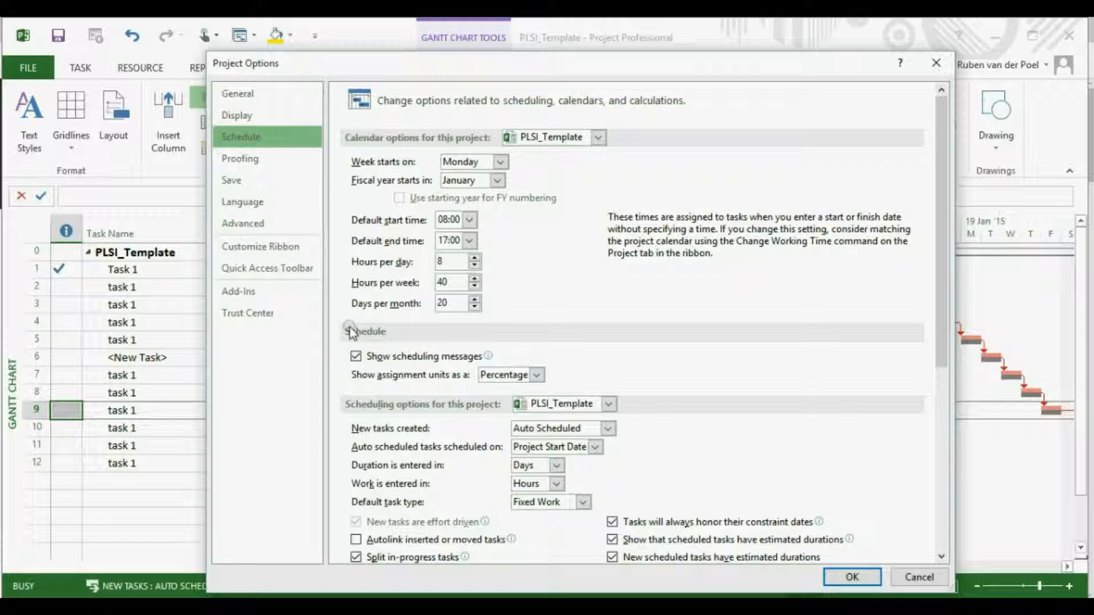
{"action": "mouse_move", "coordinate": [407, 424]}
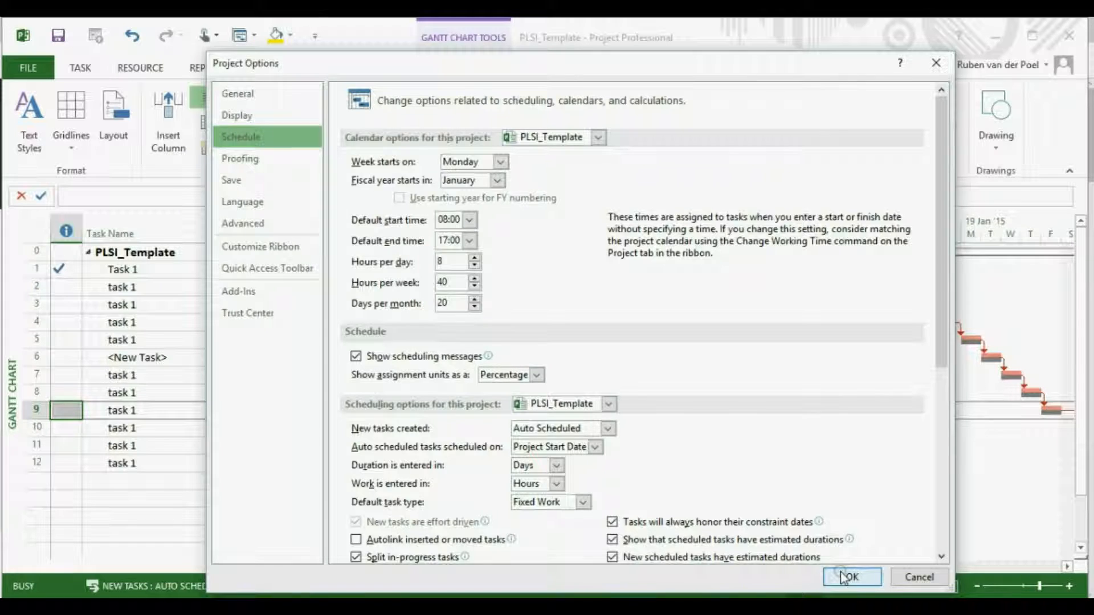
{"action": "left_click", "coordinate": [853, 593]}
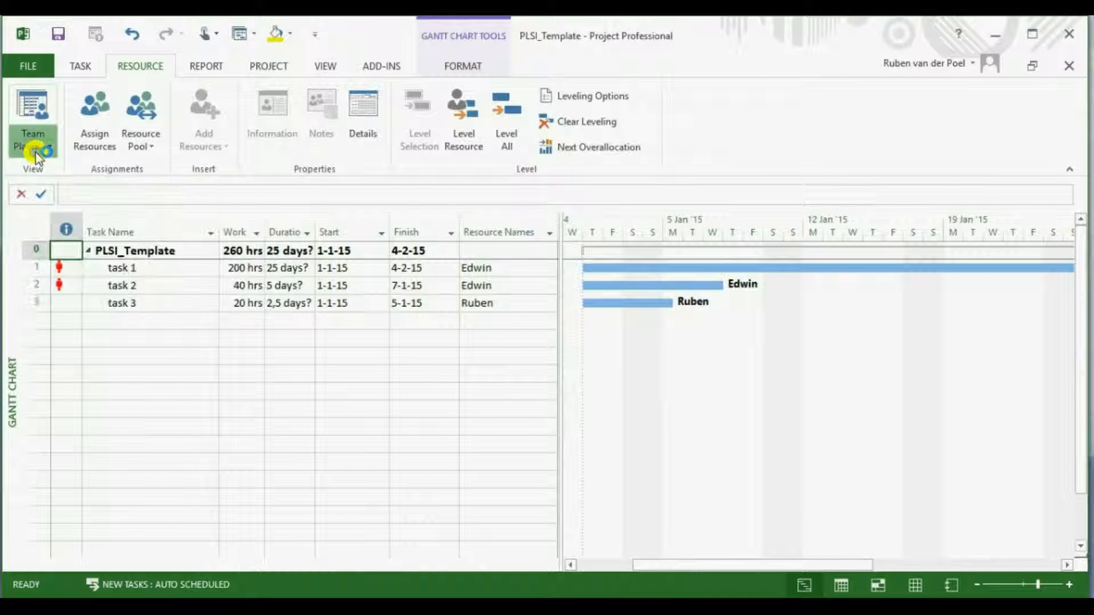
Switch to the 4b. Combined Resource Graph view and show Edwin's and Ruben's work hours.
{"action": "left_click", "coordinate": [32, 152]}
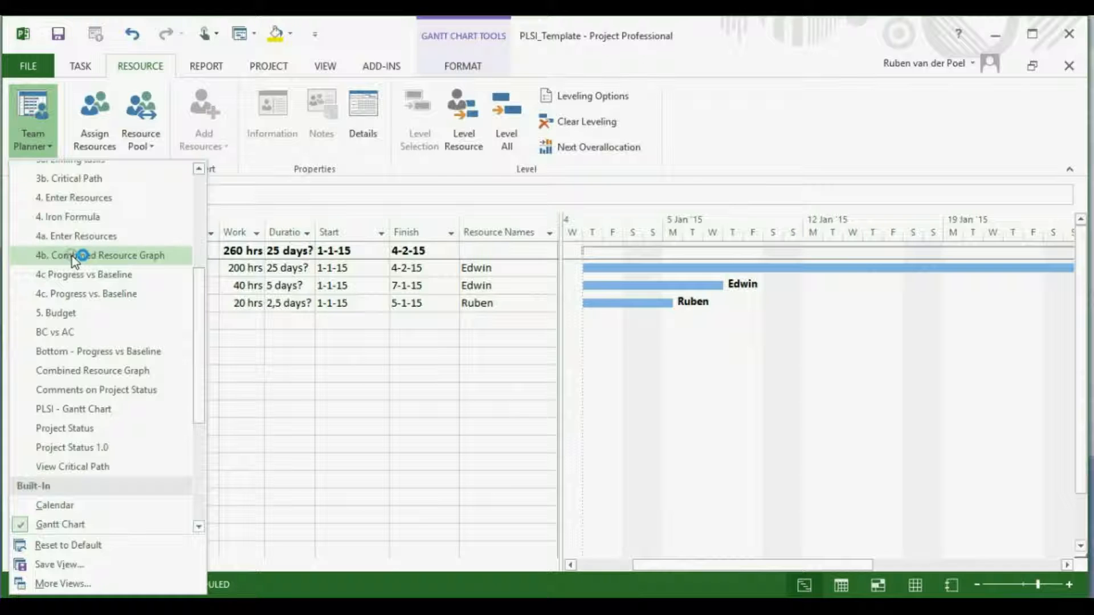
{"action": "left_click", "coordinate": [108, 255]}
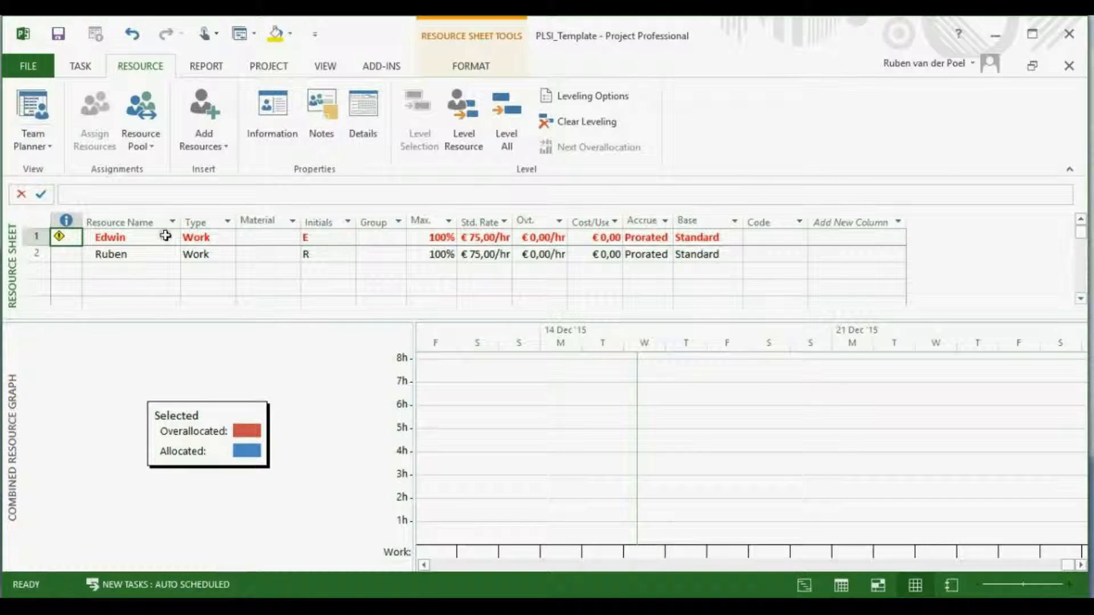
{"action": "left_click", "coordinate": [114, 237]}
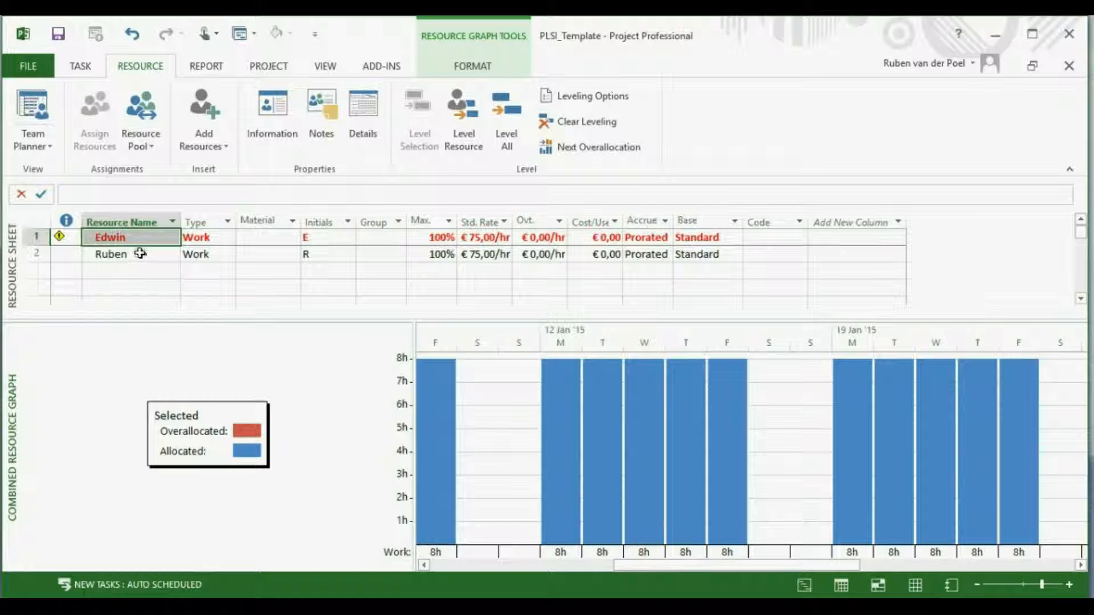
{"action": "left_click", "coordinate": [111, 254]}
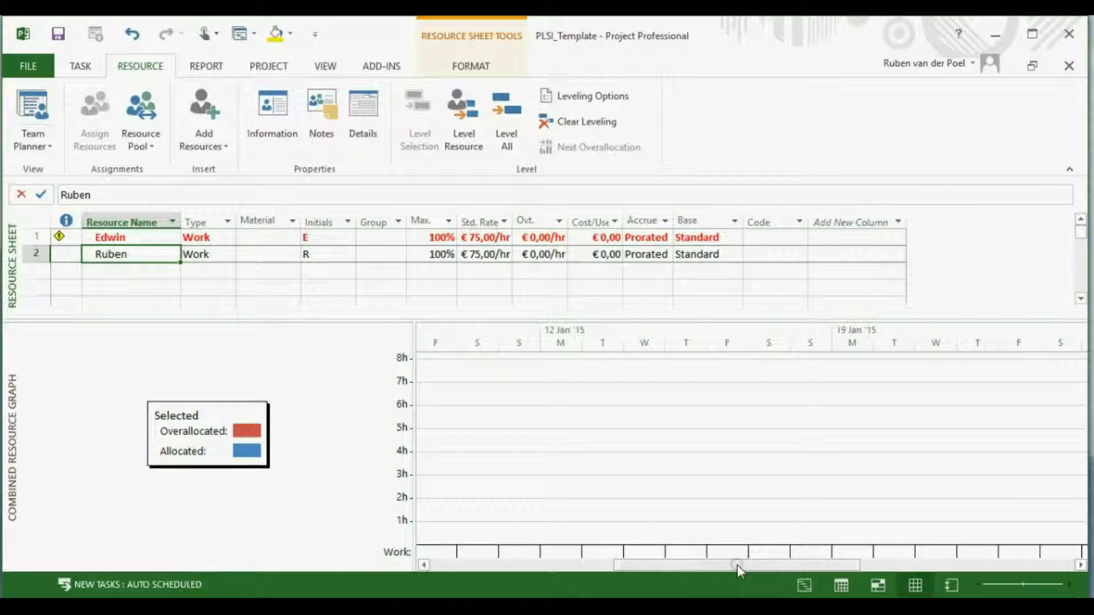